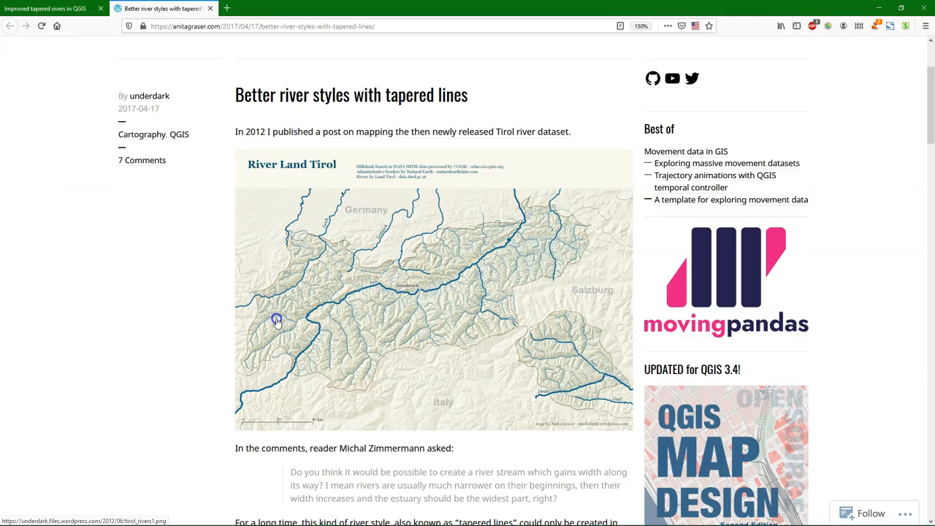
# Read down the tapered river styles post and move to the Improved tapered rivers article
pyautogui.scroll(-3)
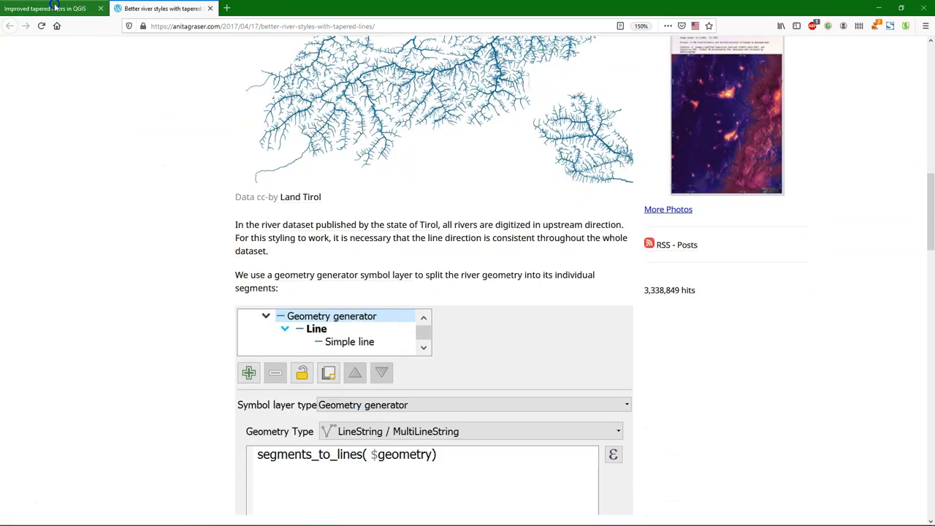
pyautogui.click(47, 9)
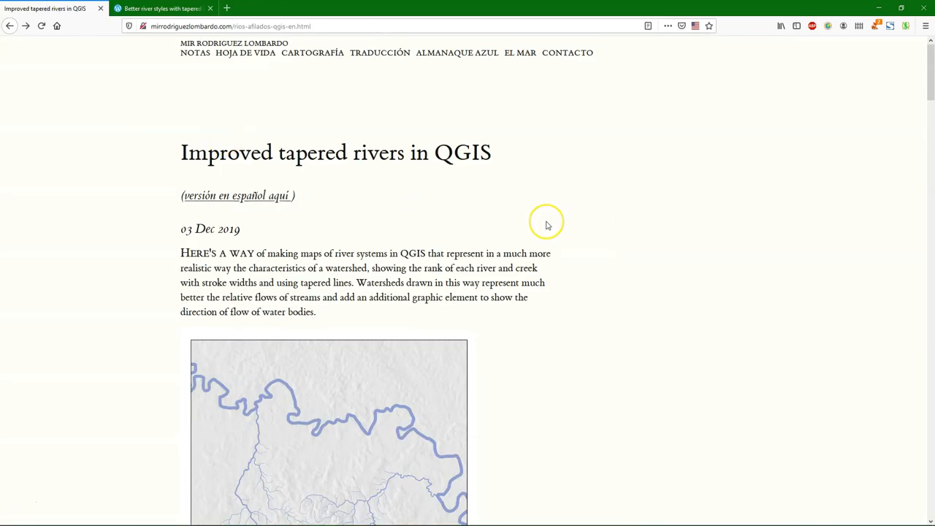
pyautogui.moveTo(602, 232)
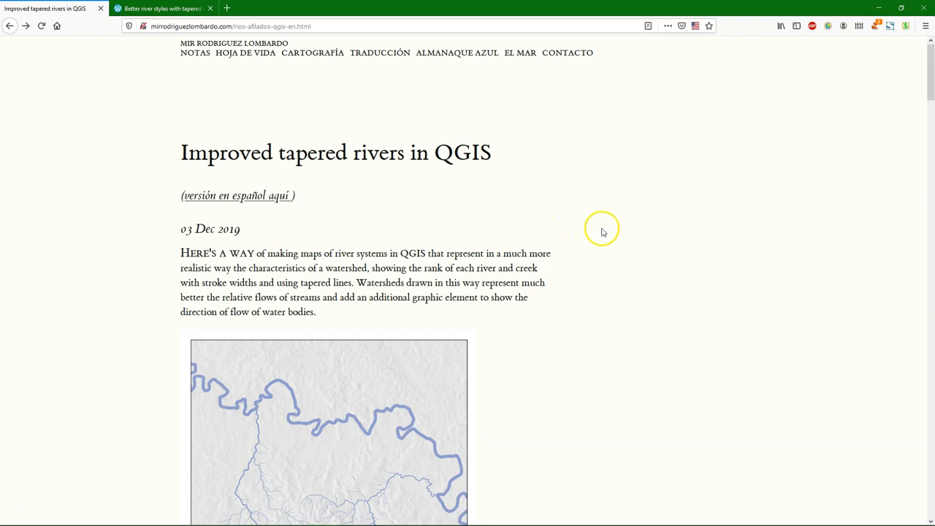
pyautogui.scroll(-3)
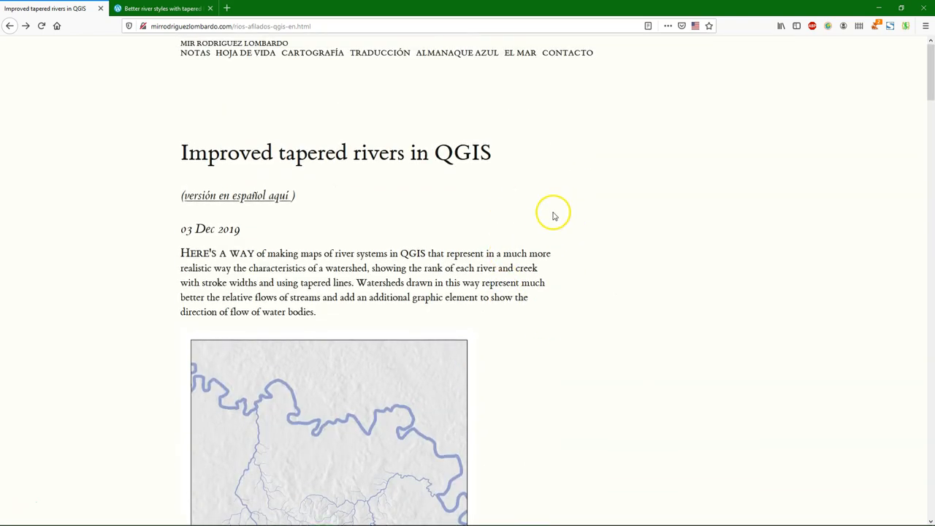
pyautogui.moveTo(563, 494)
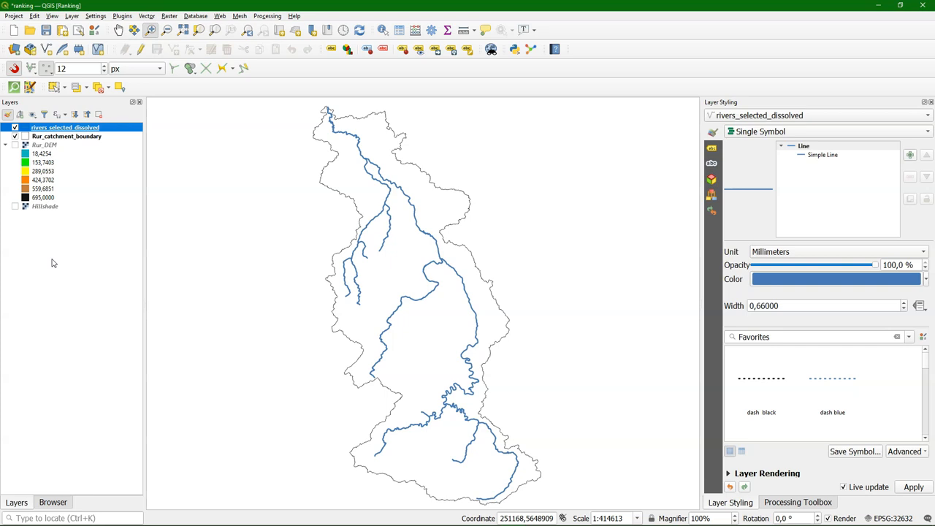
pyautogui.moveTo(520, 339)
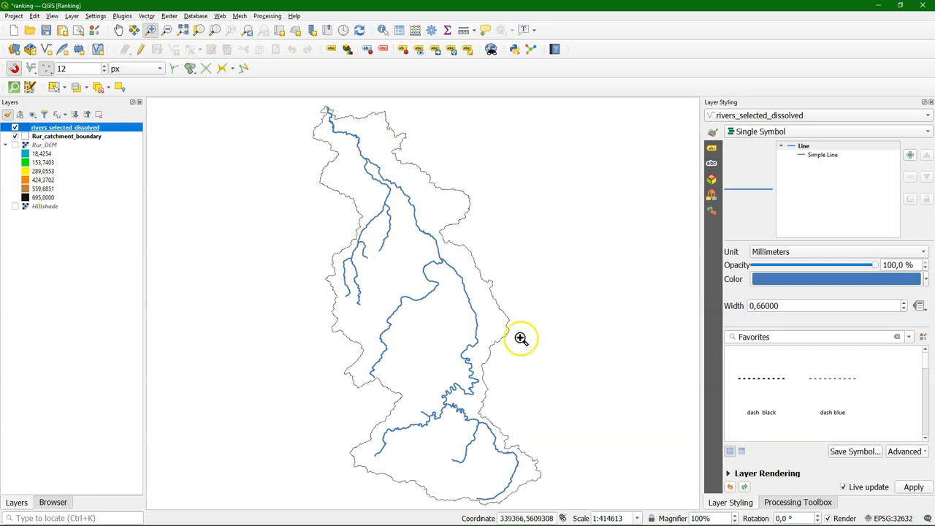
pyautogui.moveTo(304, 369)
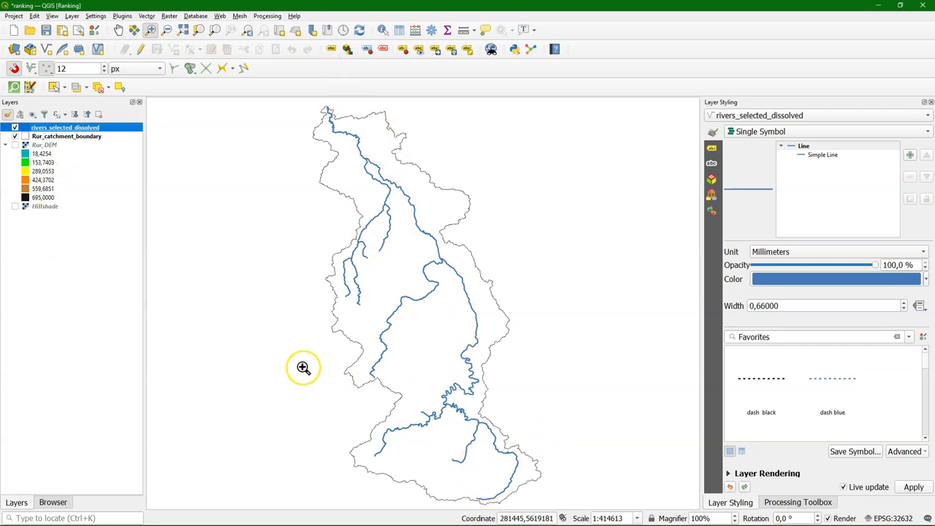
pyautogui.moveTo(225, 201)
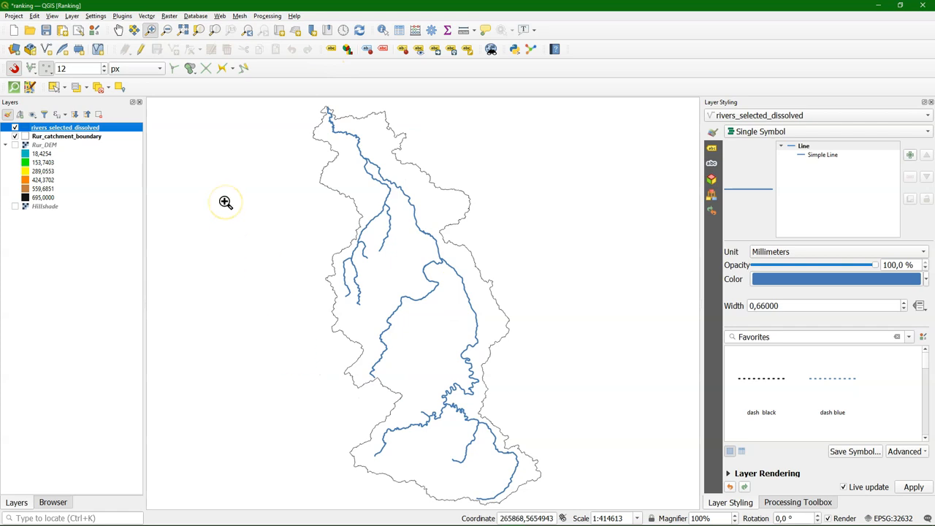
pyautogui.click(529, 49)
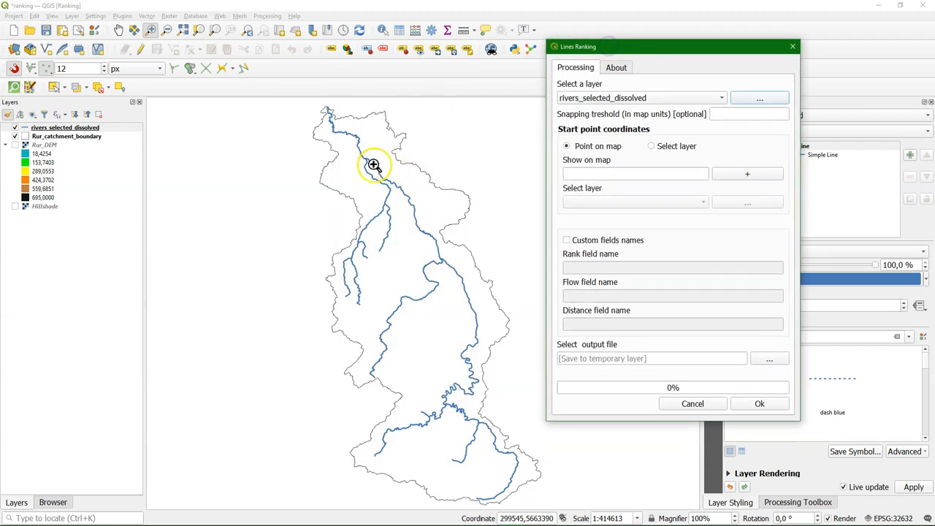
pyautogui.moveTo(512, 287)
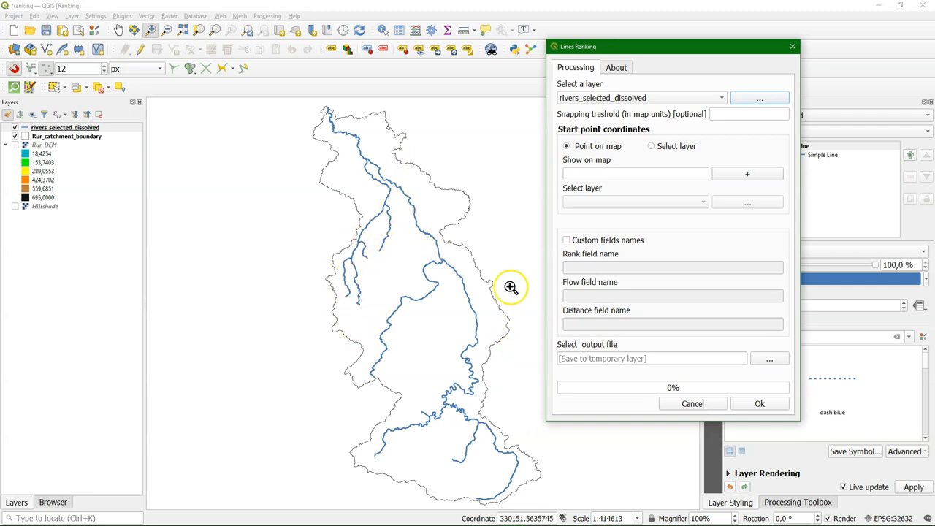
pyautogui.moveTo(433, 445)
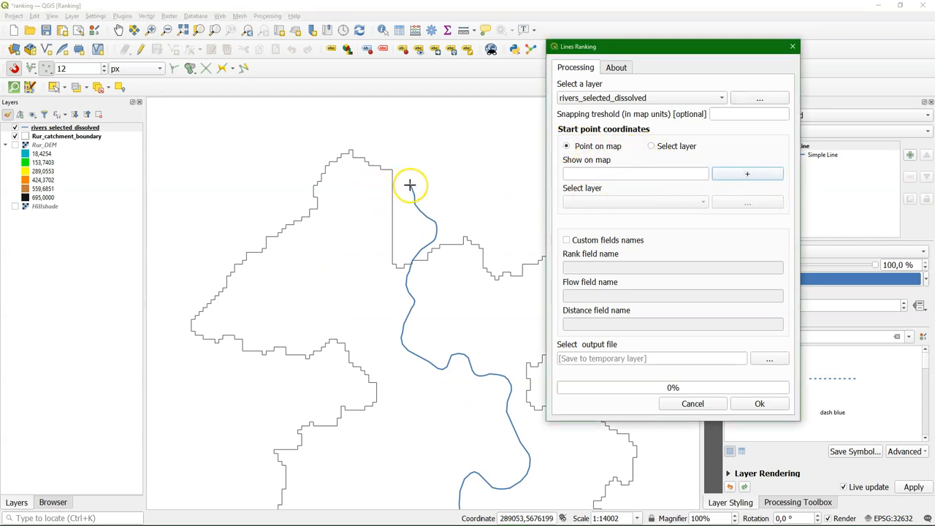
# Run Lines Ranking from a start point at the river's upstream end, producing rank_attributes
pyautogui.click(409, 185)
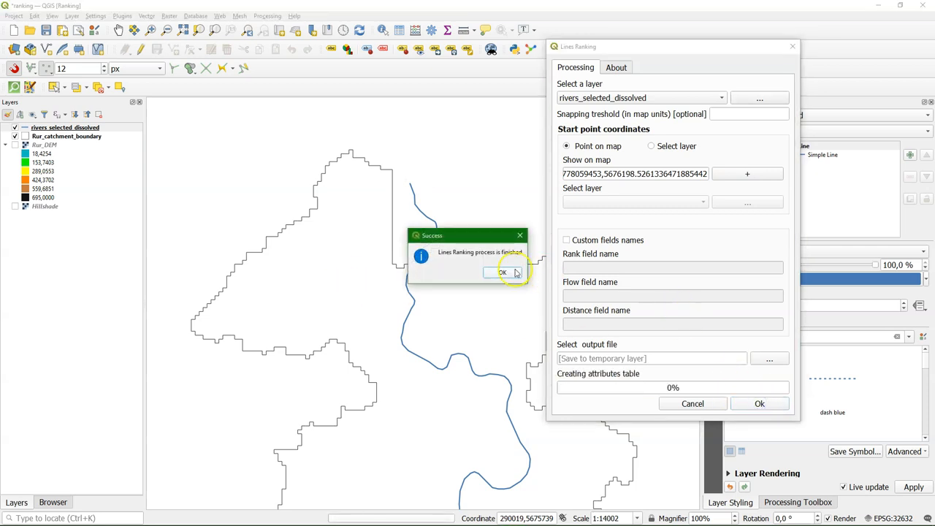
pyautogui.click(502, 271)
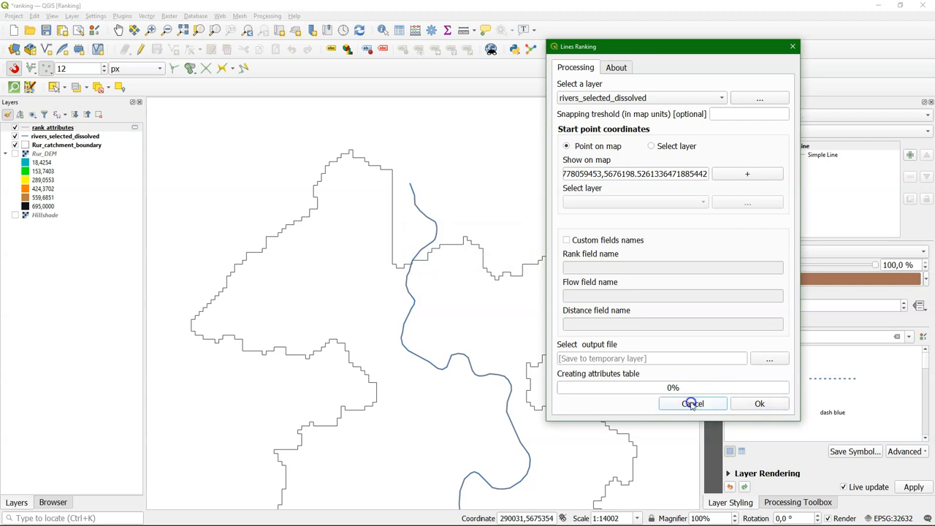
pyautogui.click(691, 404)
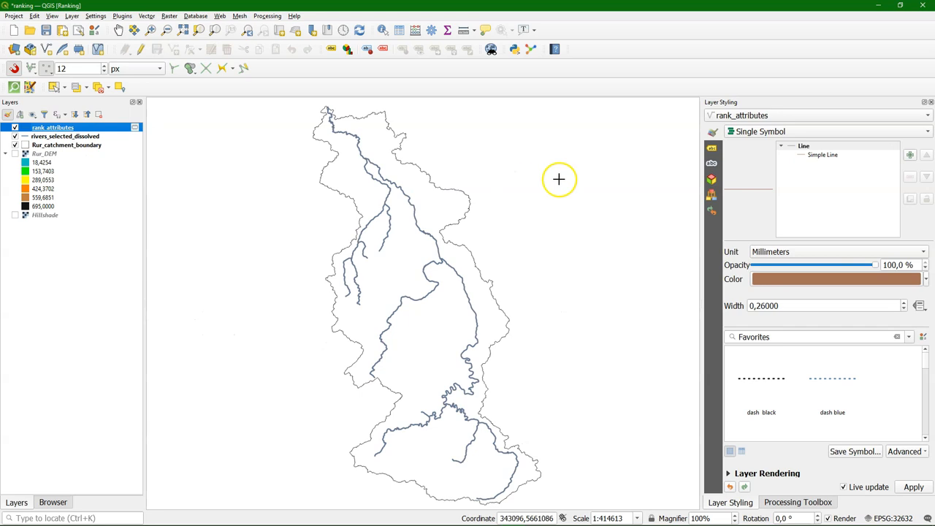
# Turn on single labels for rank_attributes using the Rank field
pyautogui.click(713, 147)
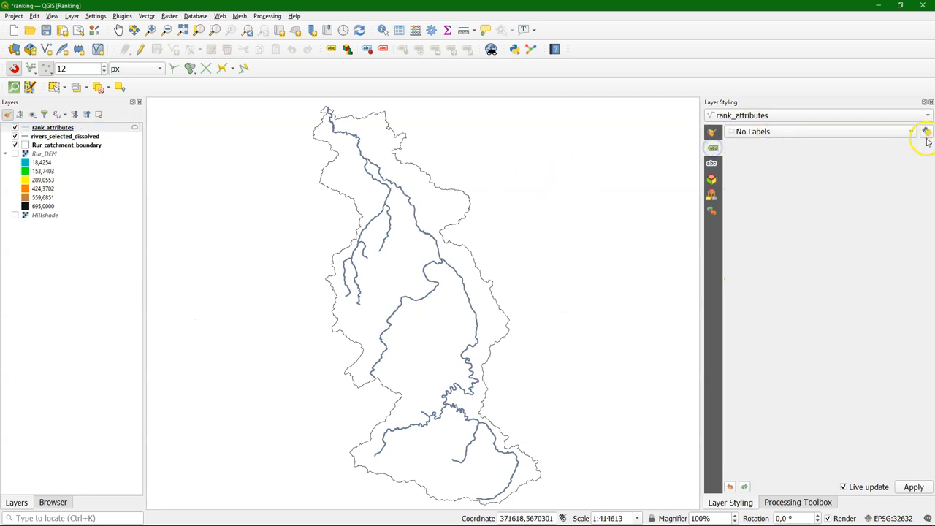
pyautogui.moveTo(833, 149)
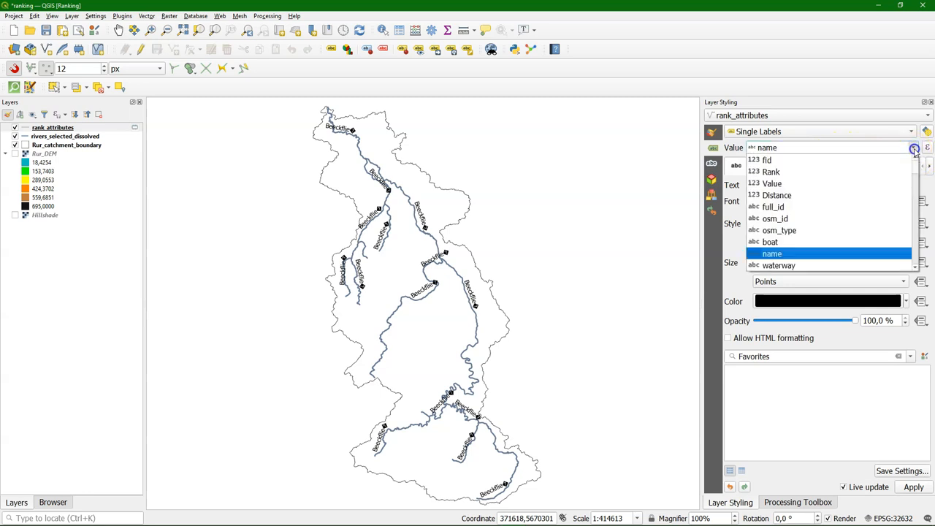
pyautogui.click(771, 173)
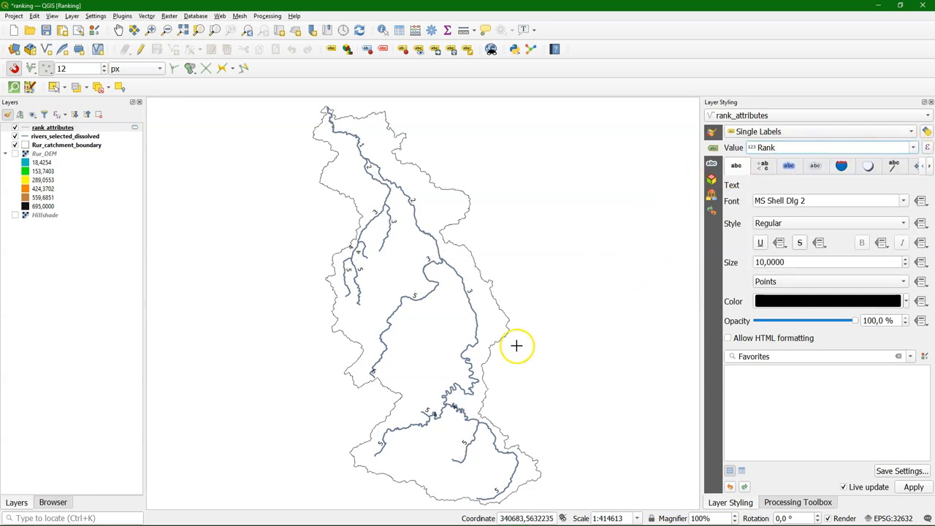
pyautogui.moveTo(422, 461)
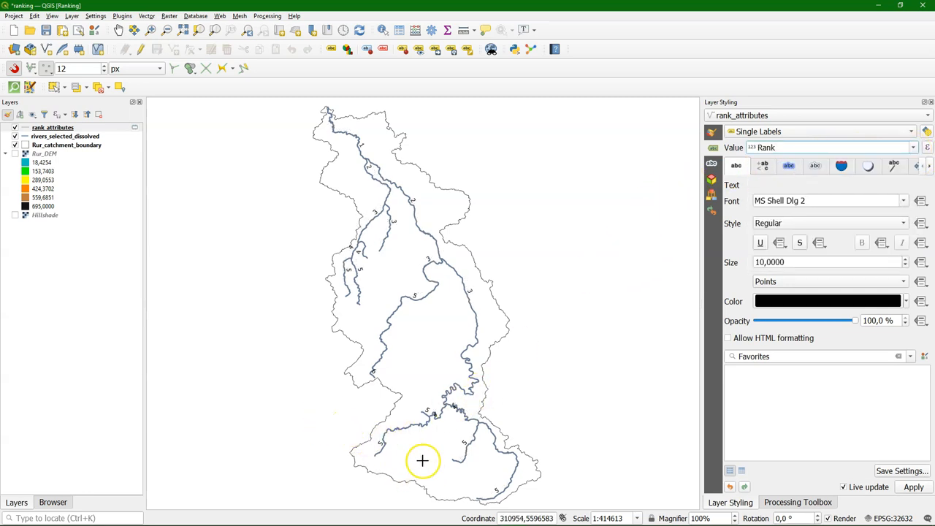
pyautogui.moveTo(388, 219)
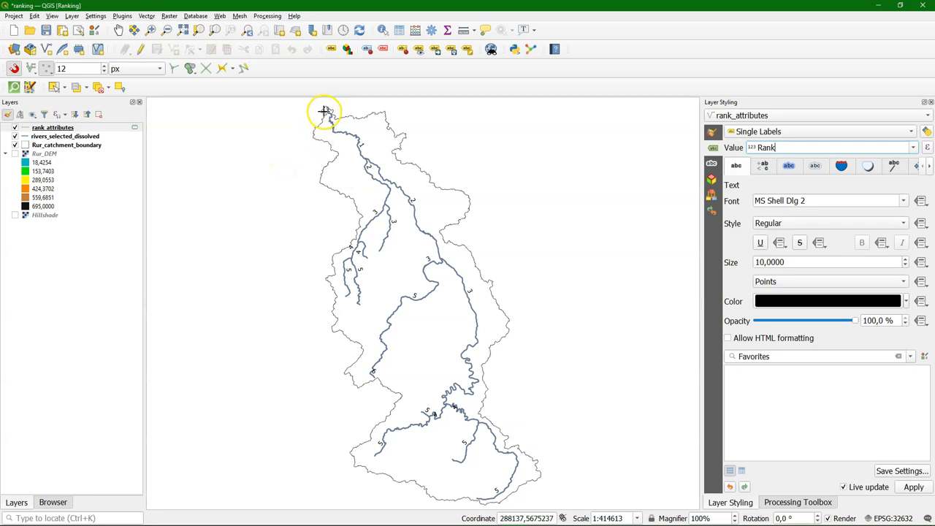
pyautogui.moveTo(518, 500)
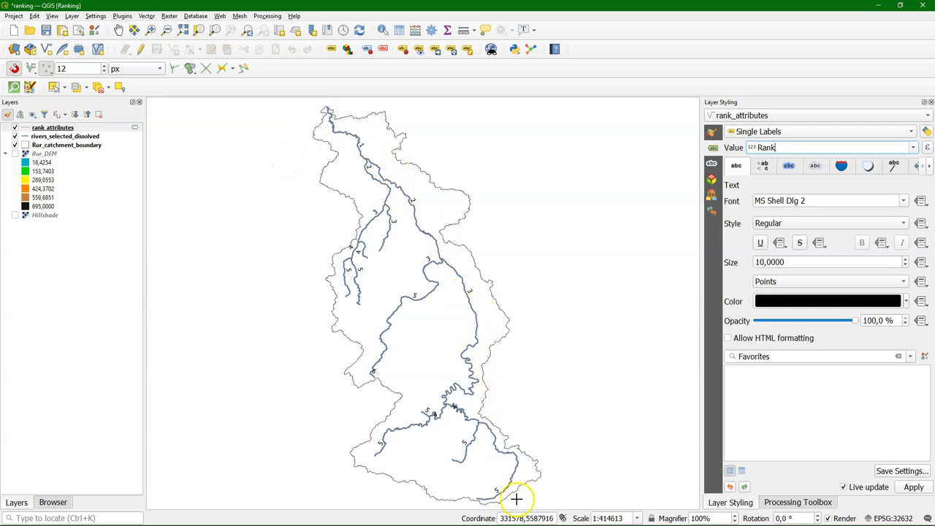
pyautogui.moveTo(327, 310)
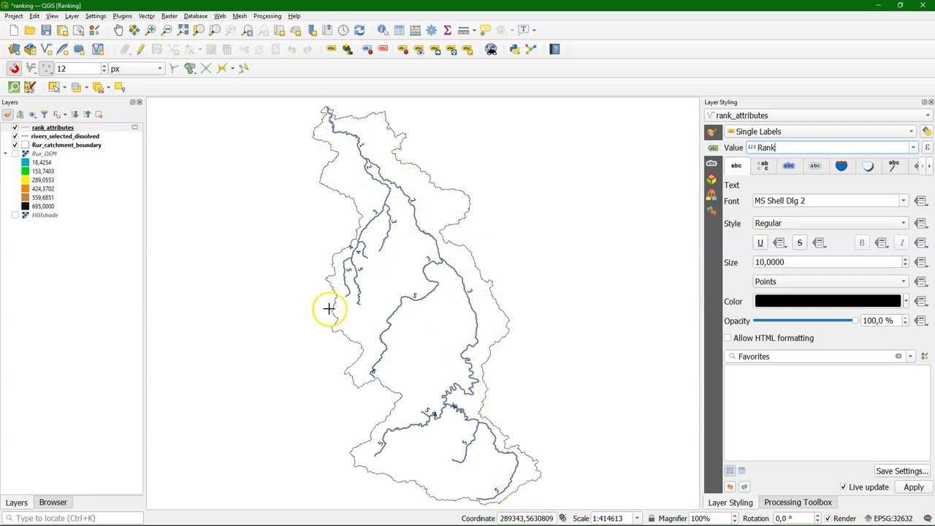
pyautogui.moveTo(273, 292)
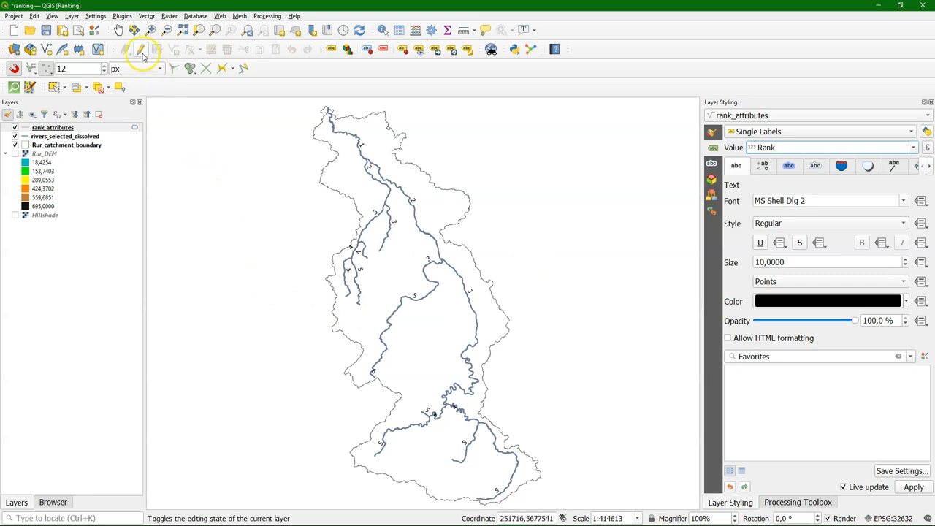
# Enable editing on rank_attributes and show its attribute table of Rank, Value and Distance
pyautogui.click(141, 50)
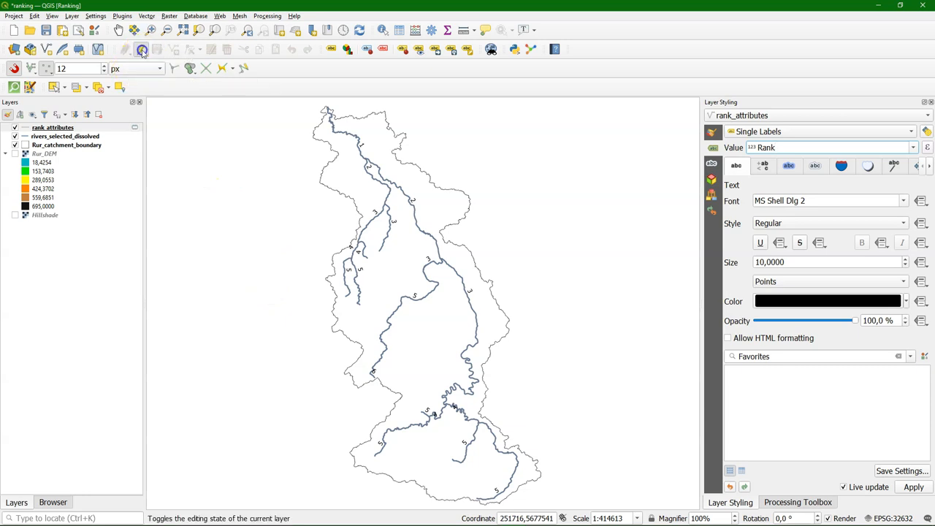
pyautogui.rightClick(52, 127)
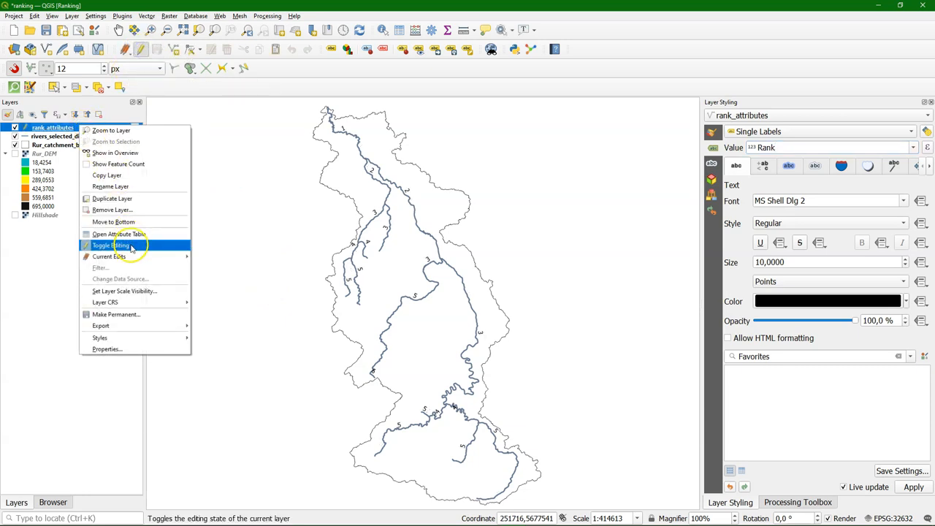
pyautogui.click(118, 234)
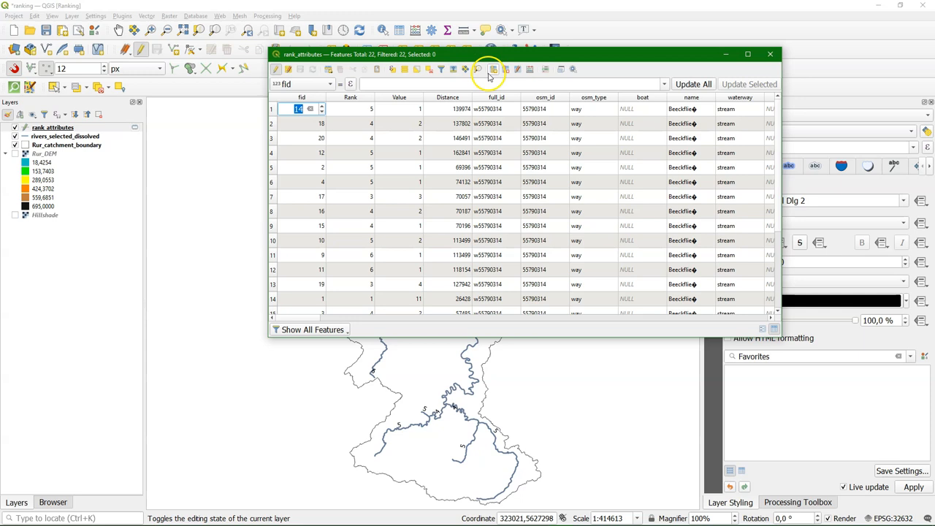
# Add a whole-number field named ID with length 1, then close the attribute table
pyautogui.click(494, 69)
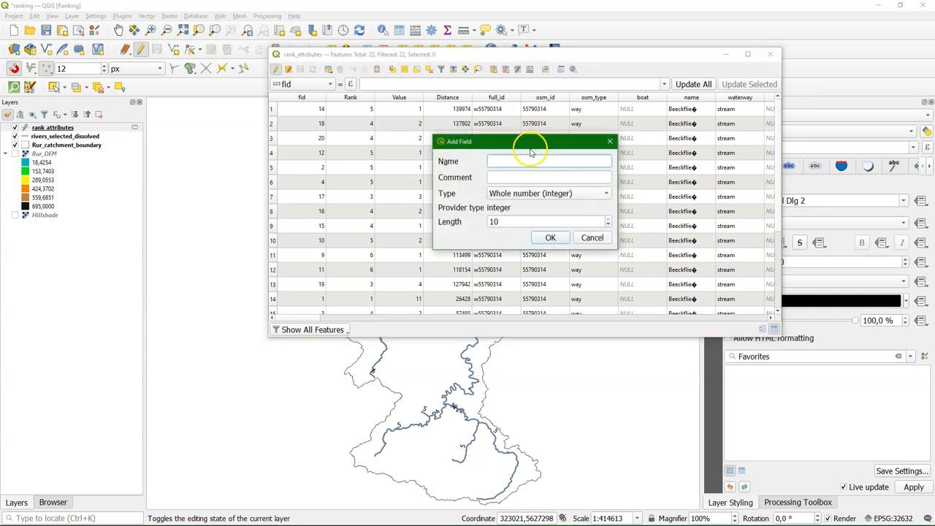
pyautogui.click(548, 161)
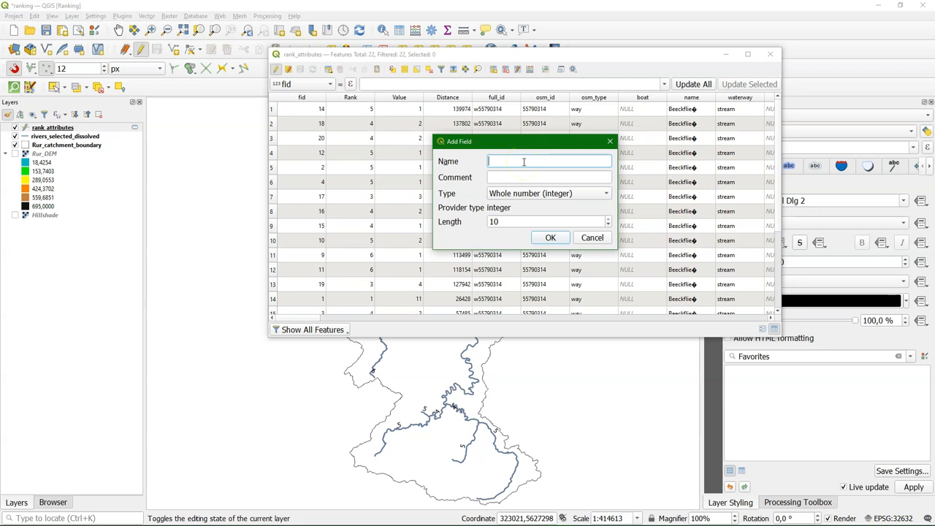
pyautogui.write('ID')
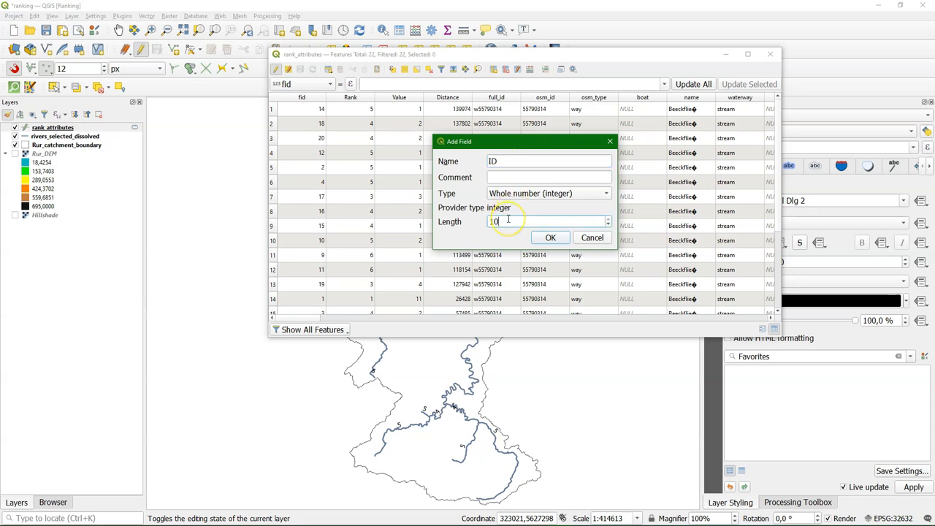
pyautogui.press('BackSpace')
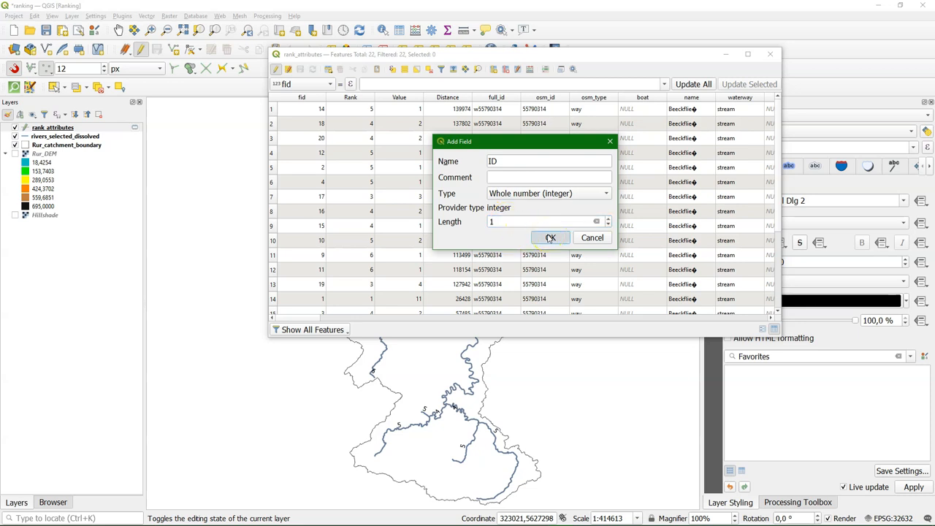
pyautogui.click(550, 236)
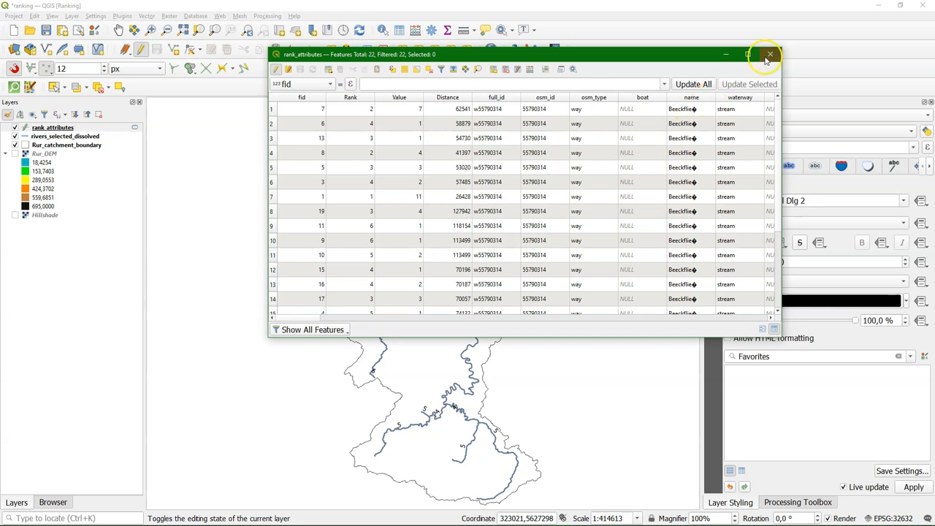
pyautogui.click(768, 54)
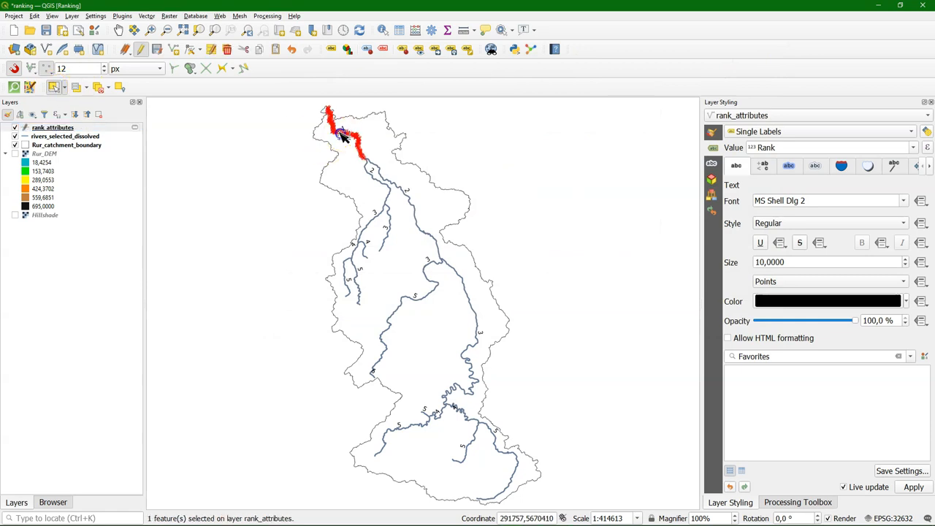
# Select the main river channel segments from the northern end downstream to the outlet
pyautogui.click(462, 279)
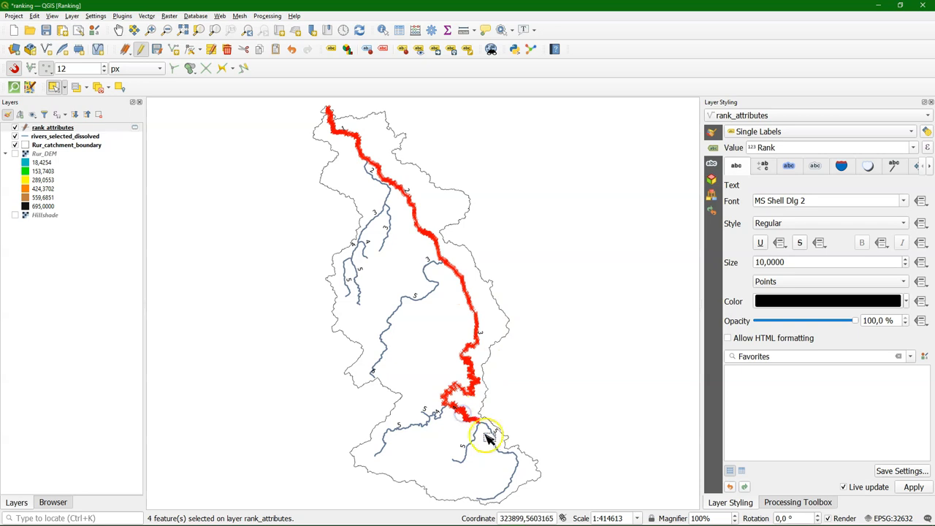
pyautogui.click(490, 437)
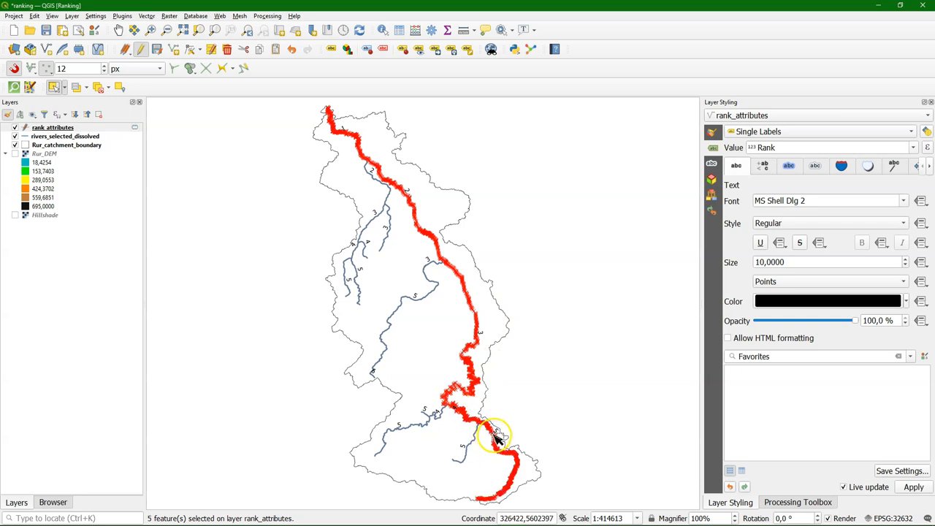
pyautogui.moveTo(525, 471)
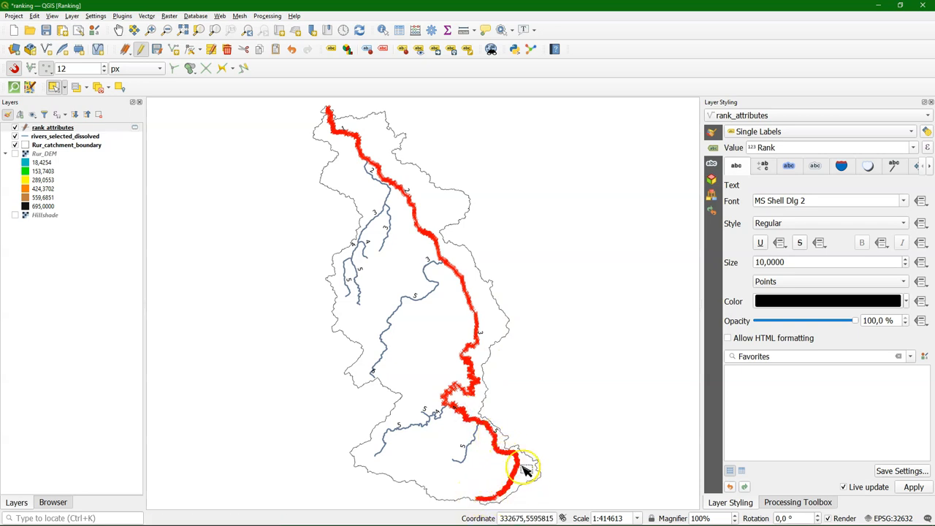
pyautogui.moveTo(327, 109)
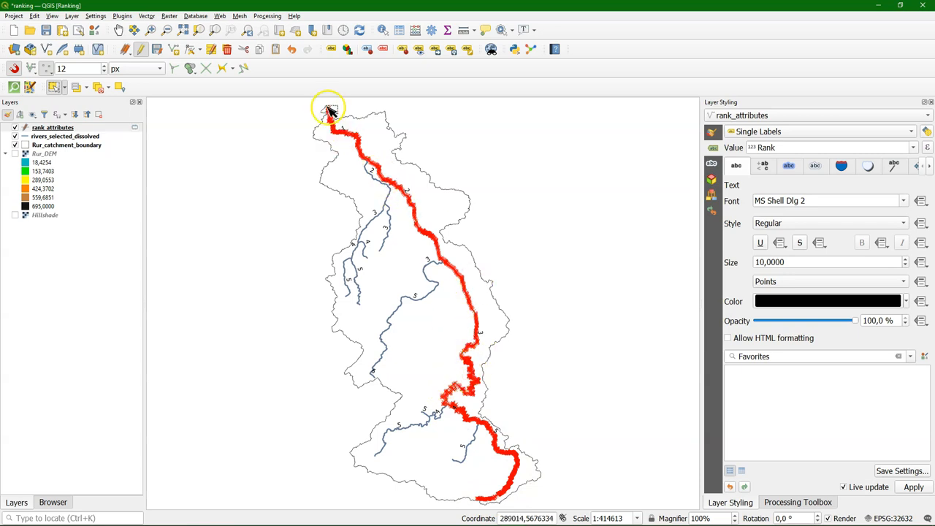
pyautogui.moveTo(499, 500)
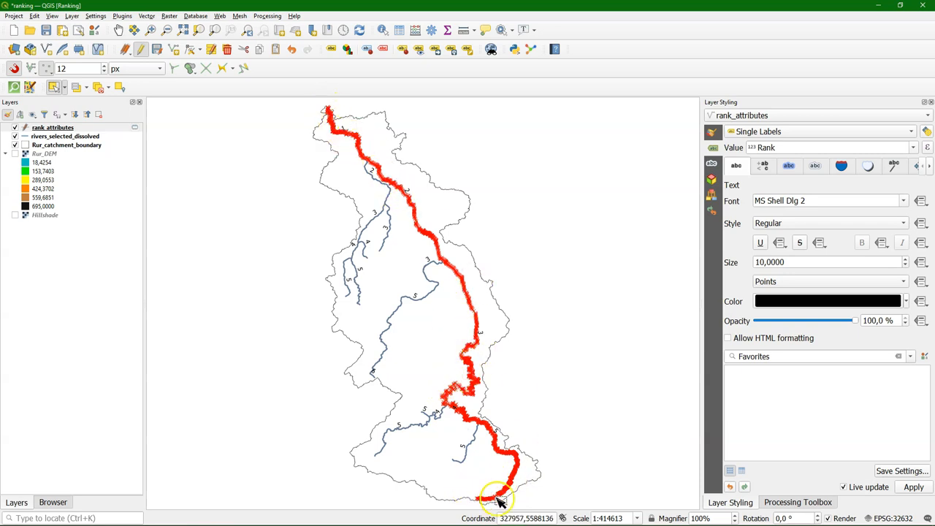
pyautogui.moveTo(470, 427)
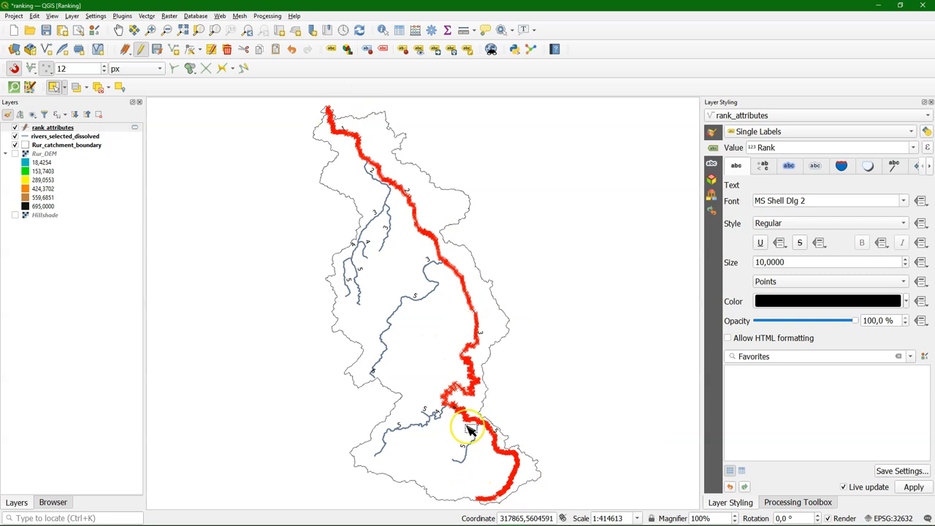
pyautogui.moveTo(380, 193)
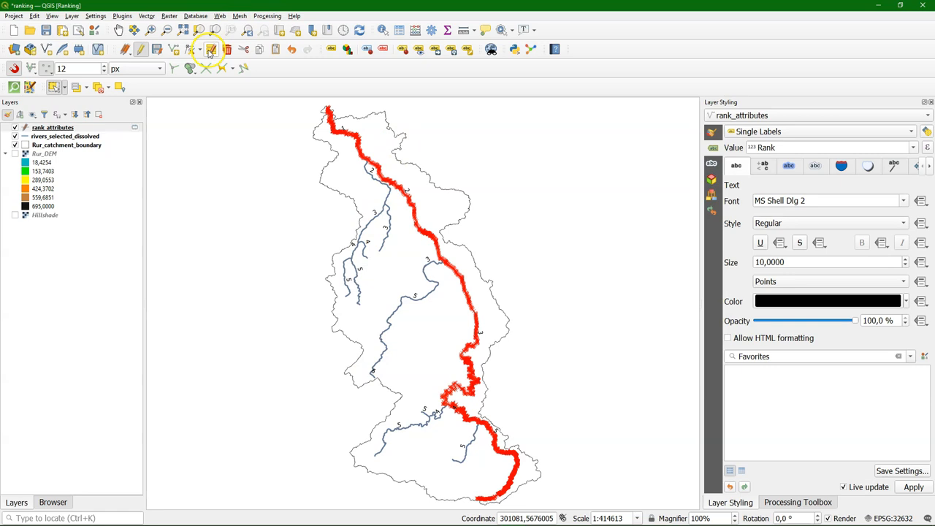
# Review the attribute form for the selected main-channel segments
pyautogui.click(211, 50)
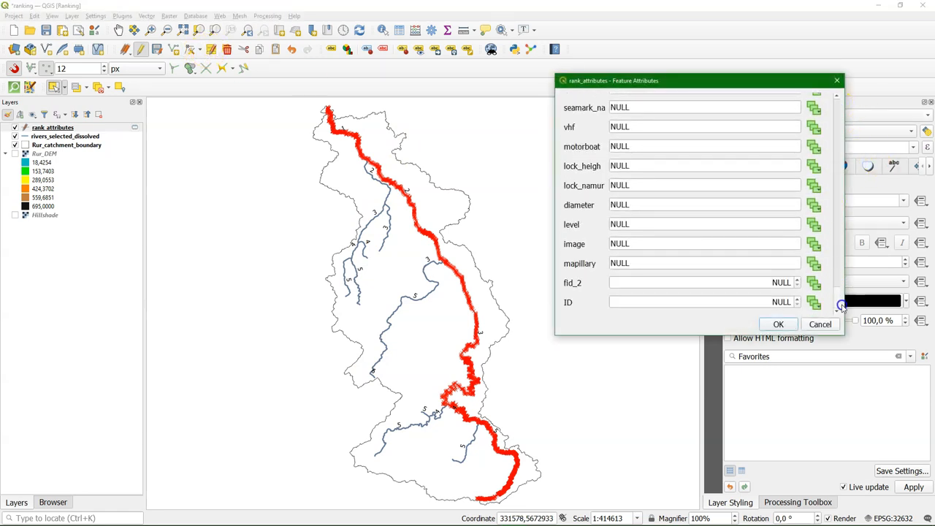
pyautogui.click(694, 301)
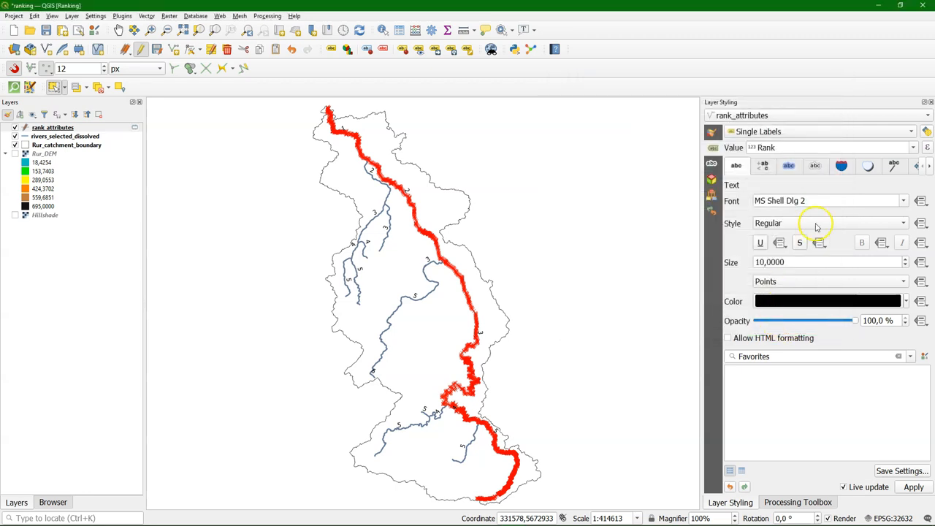
# Change the rank_attributes label value from the Rank field to the ID field
pyautogui.click(912, 147)
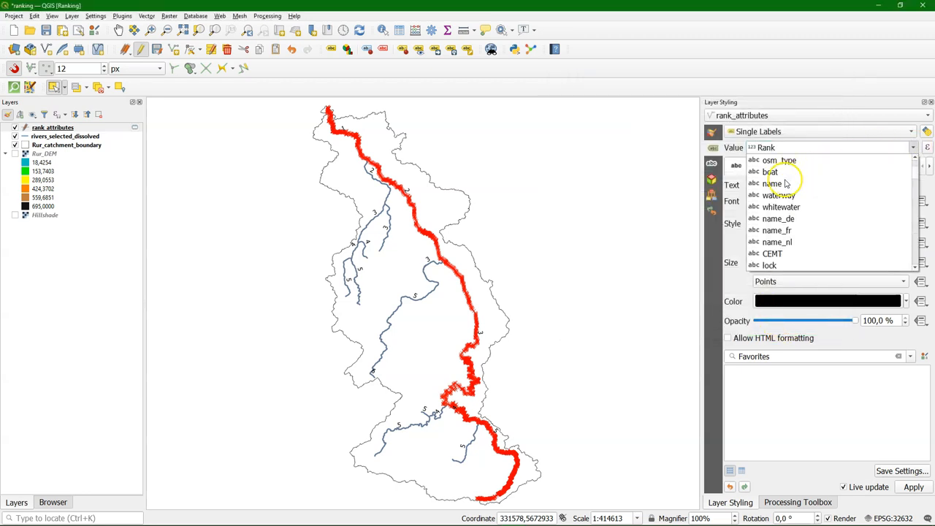
pyautogui.scroll(-3)
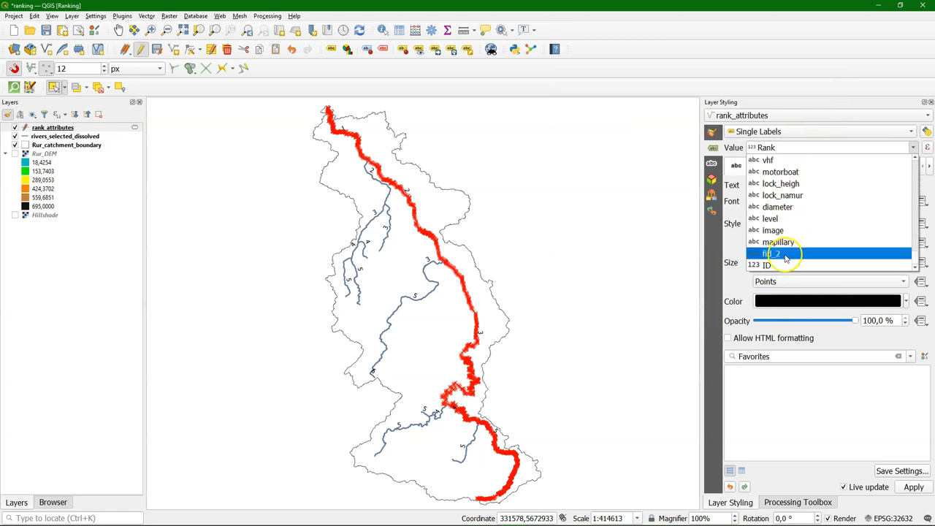
pyautogui.click(766, 265)
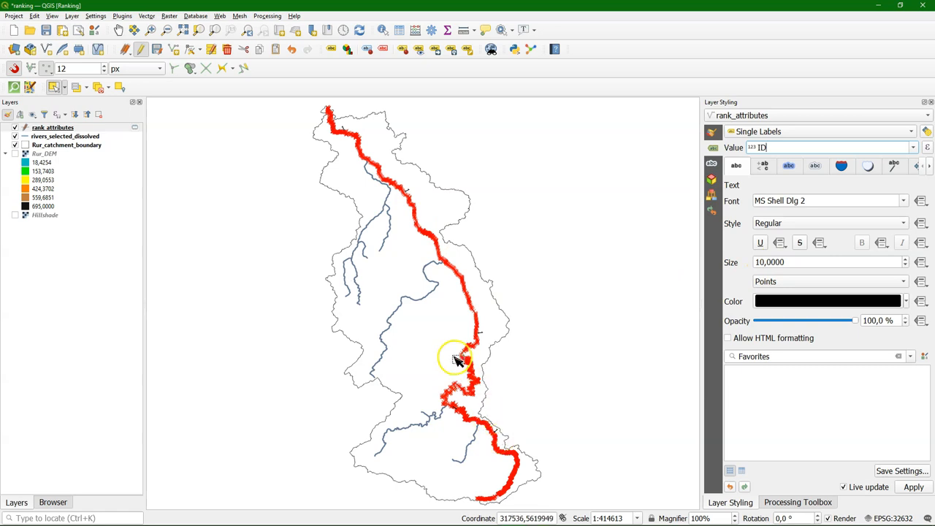
pyautogui.moveTo(373, 222)
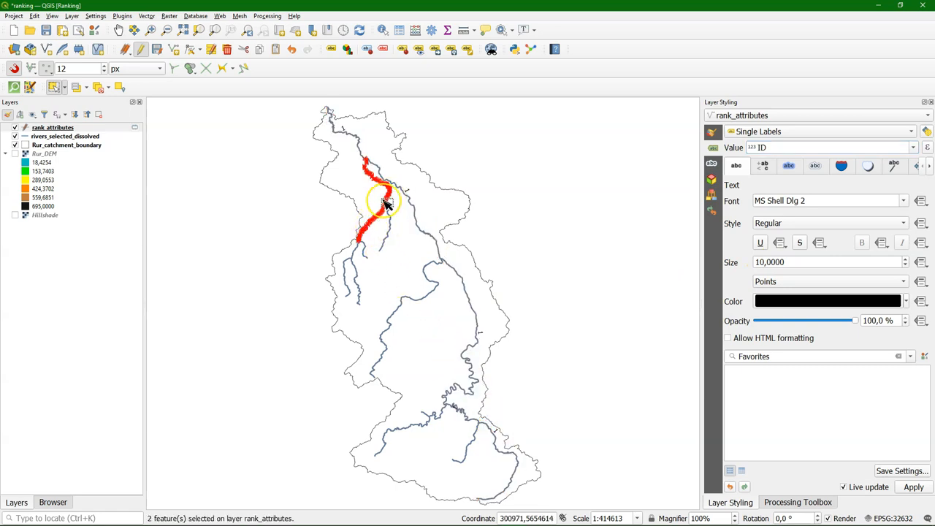
# Assign an ID value to a selected tributary segment through Modify Attributes
pyautogui.click(358, 266)
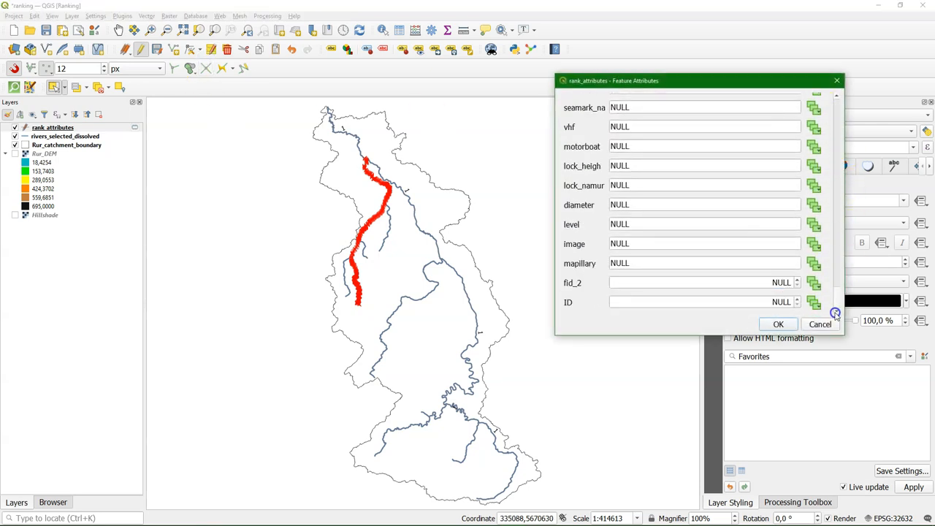
pyautogui.click(701, 301)
pyautogui.write('9')
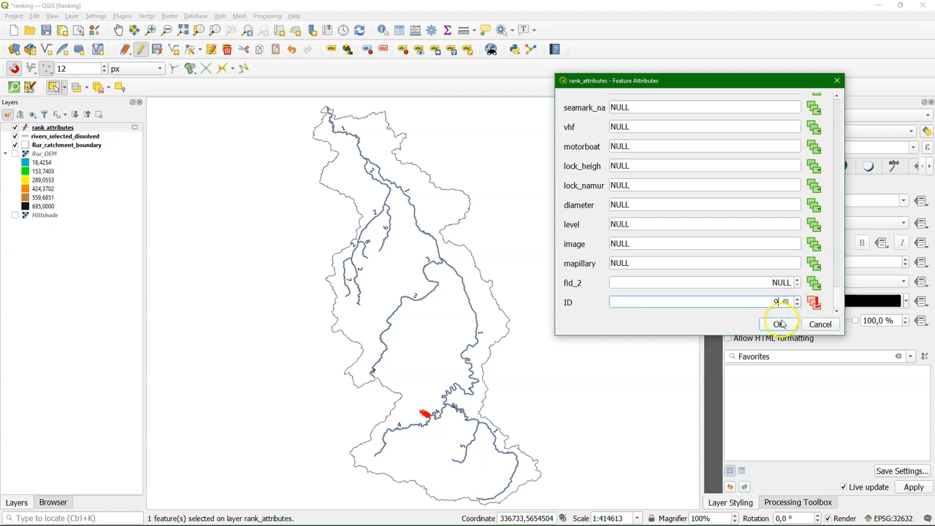
pyautogui.click(780, 324)
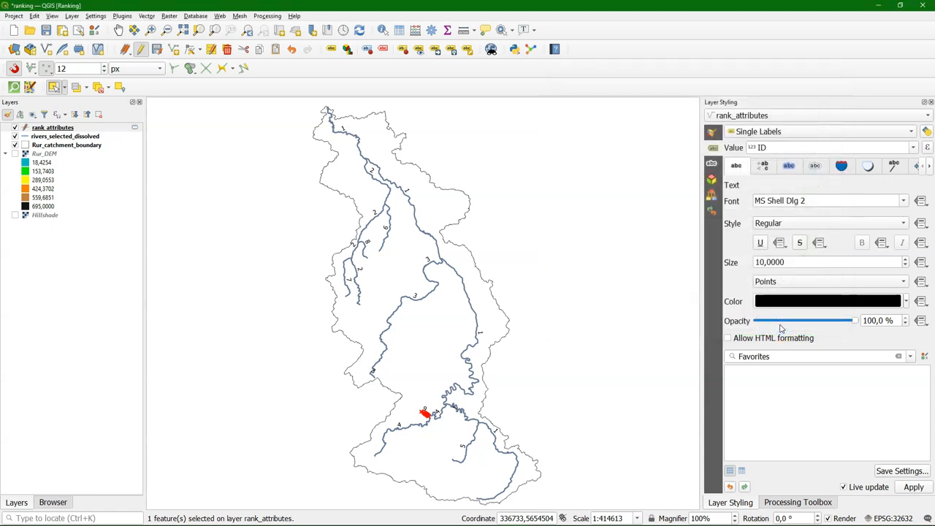
pyautogui.moveTo(149, 131)
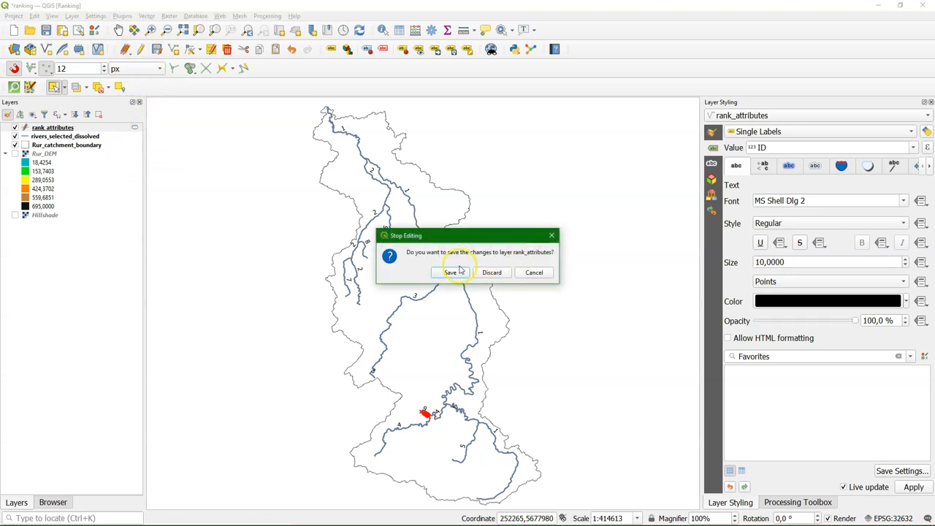
# Save the rank_attributes edits, clear the selection and head to the Vector menu
pyautogui.click(450, 272)
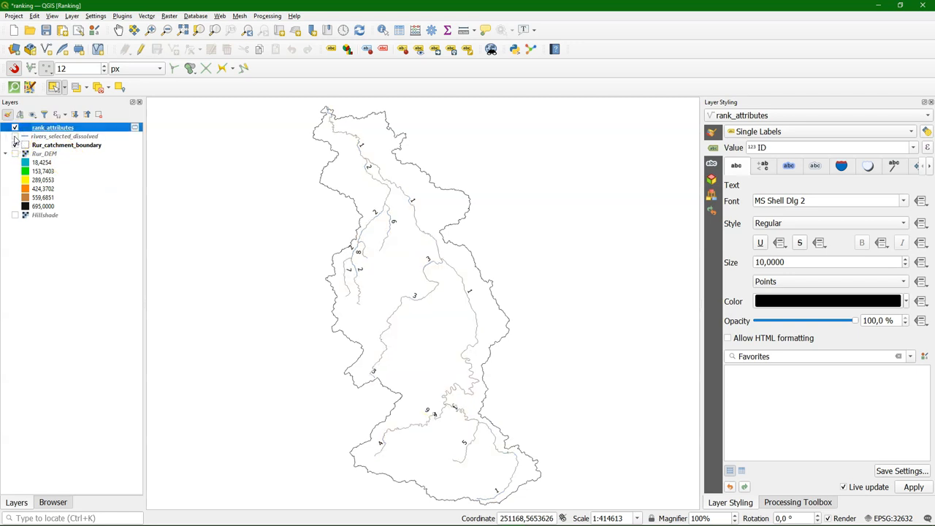
pyautogui.click(14, 145)
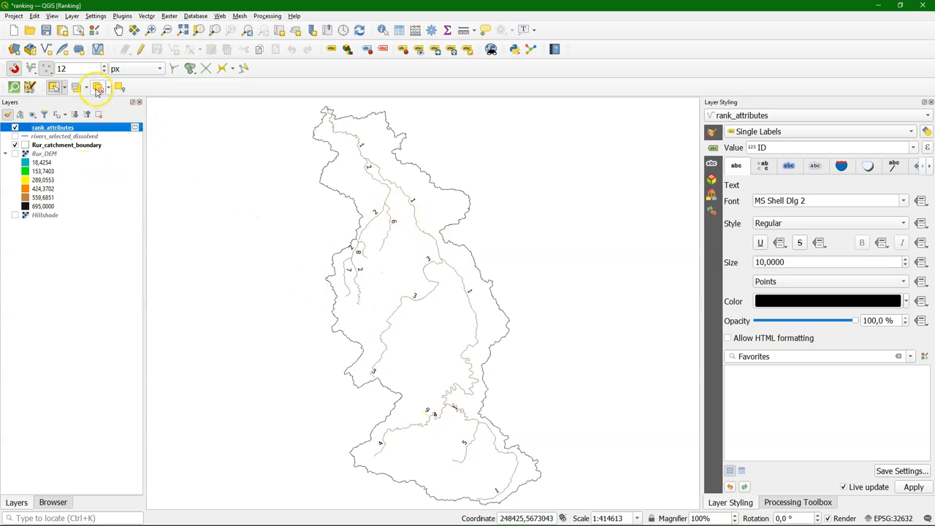
pyautogui.click(96, 88)
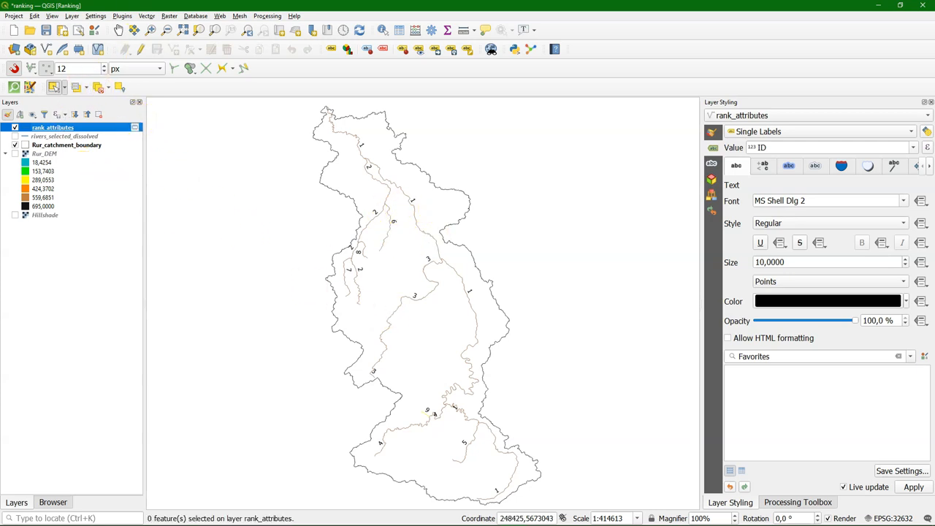
pyautogui.click(146, 15)
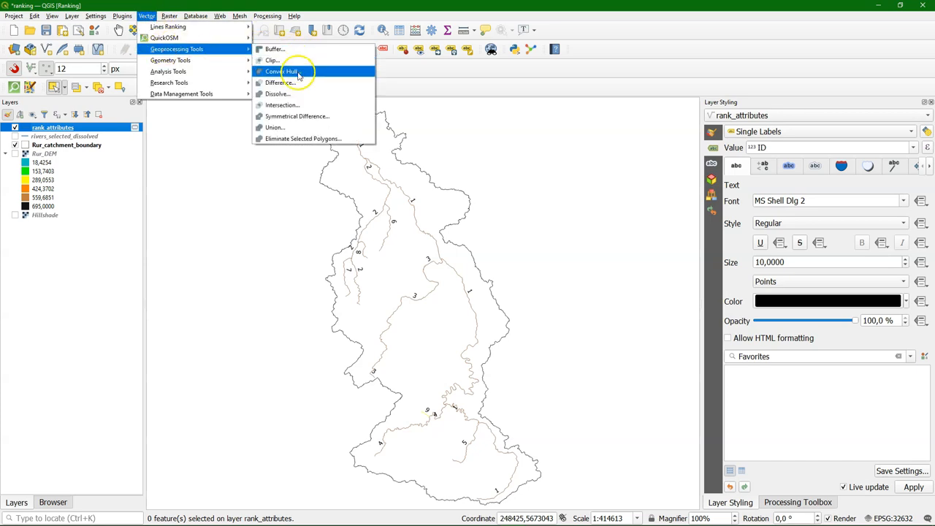
# Dissolve rank_attributes by the ID field into a new Dissolved layer
pyautogui.click(277, 94)
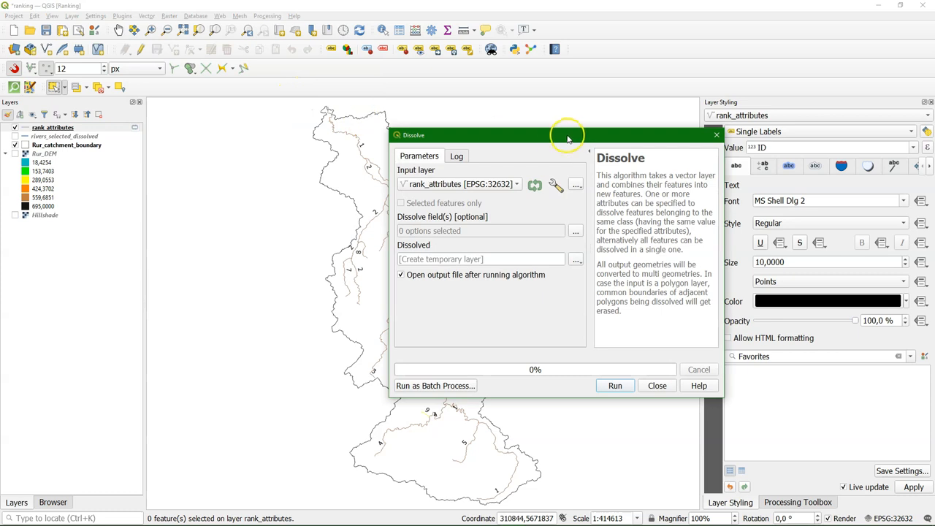
pyautogui.moveTo(567, 134); pyautogui.dragTo(655, 79)
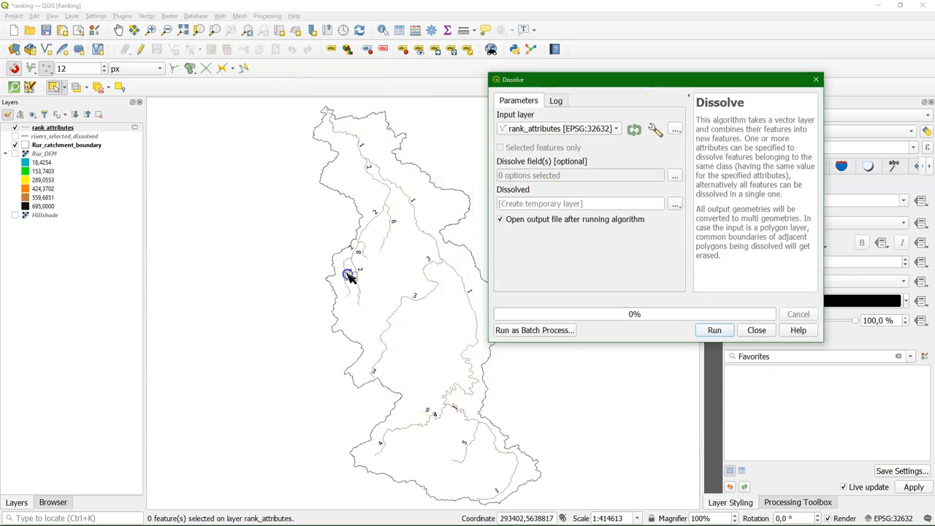
pyautogui.moveTo(354, 266)
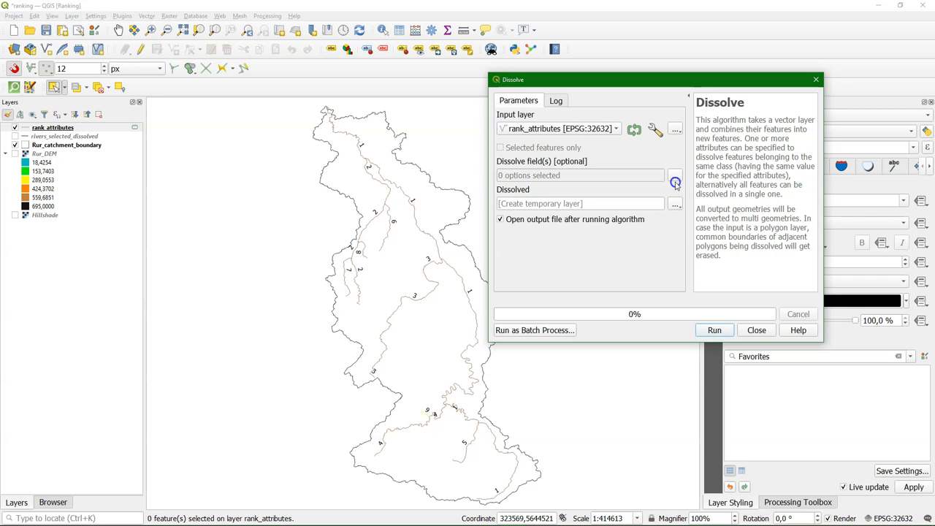
pyautogui.click(675, 180)
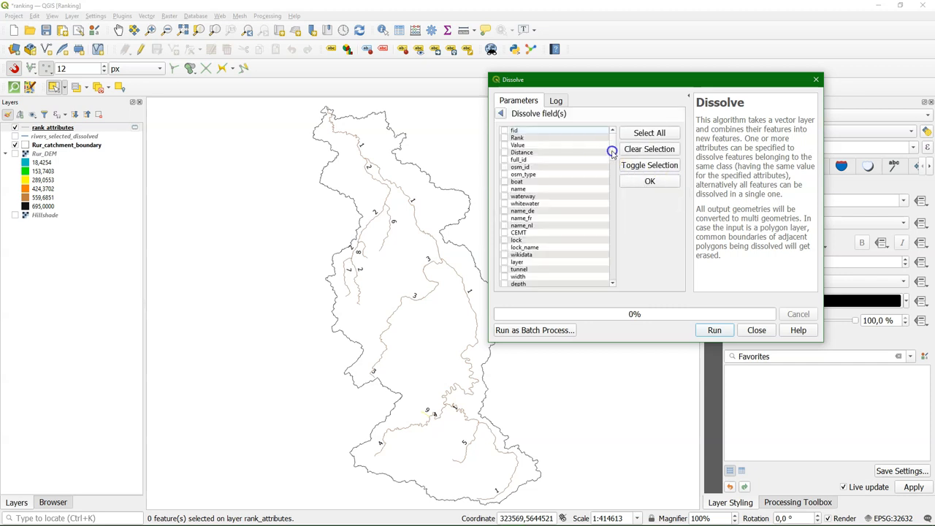
pyautogui.scroll(-3)
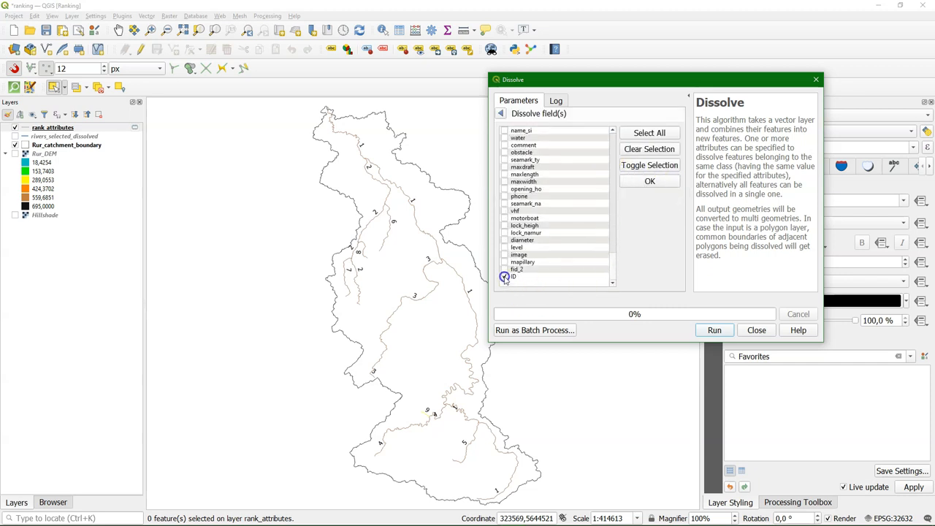
pyautogui.click(713, 330)
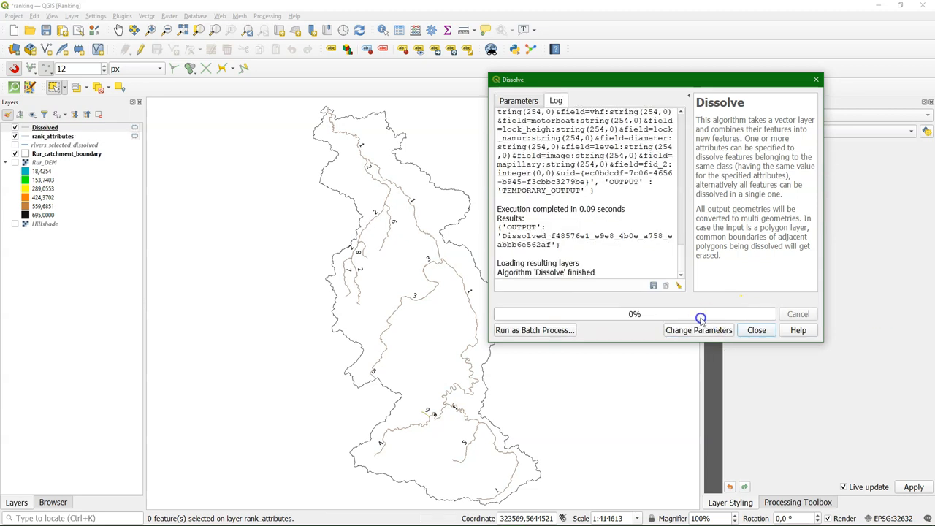
pyautogui.click(758, 330)
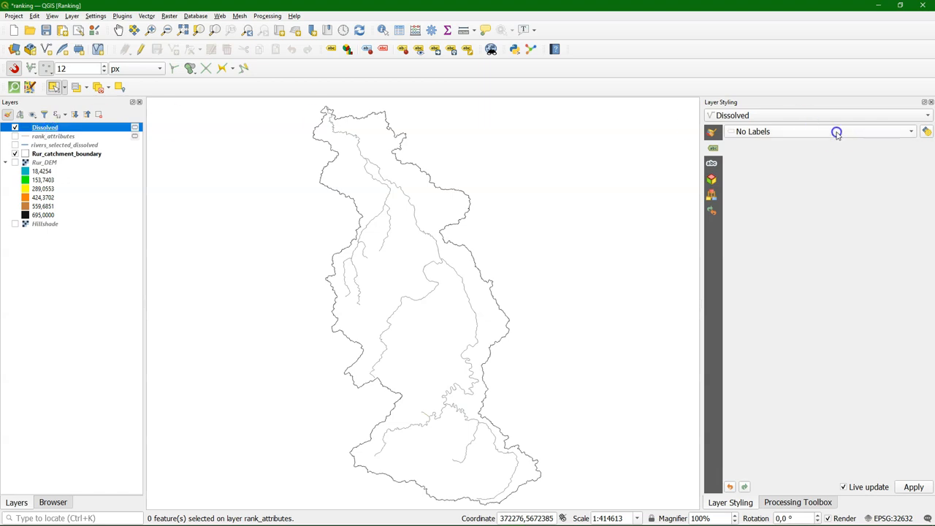
# Give the Dissolved rivers Single Labels taking their value from the ID field
pyautogui.click(912, 132)
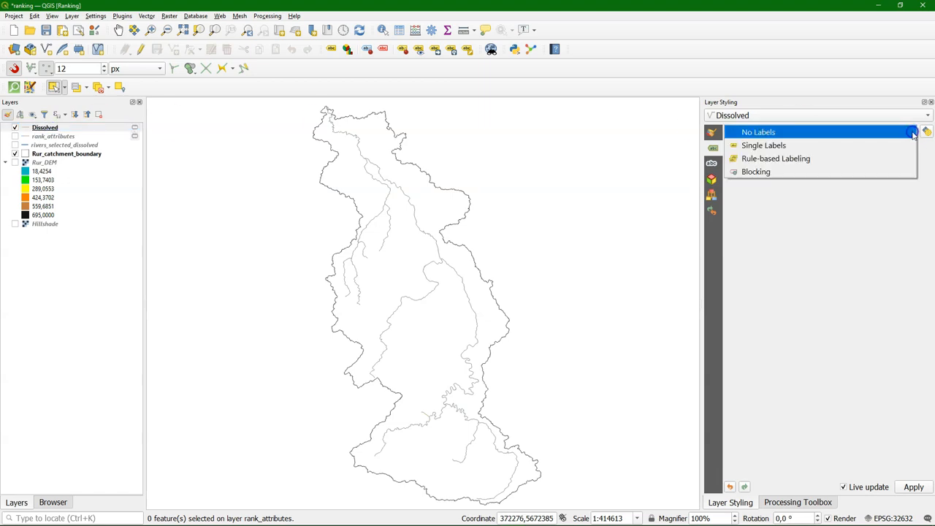
pyautogui.click(759, 131)
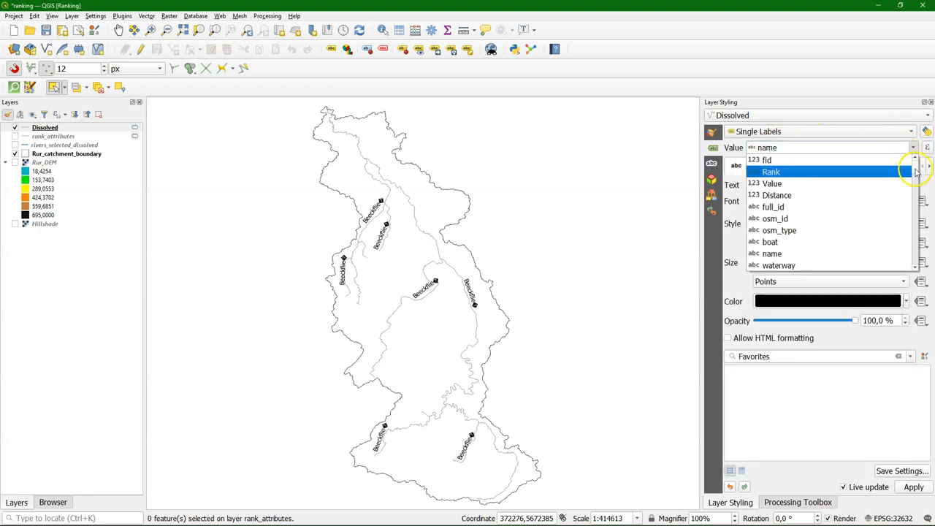
pyautogui.click(767, 159)
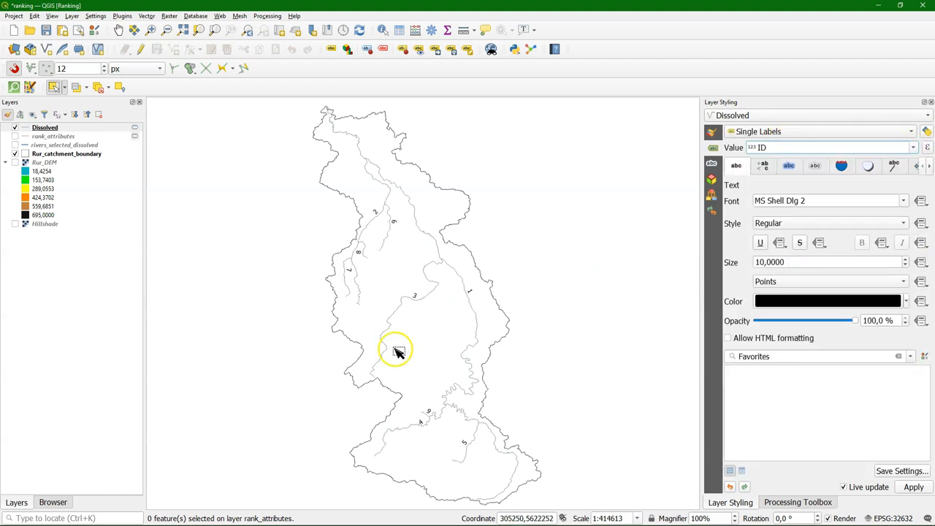
pyautogui.click(831, 146)
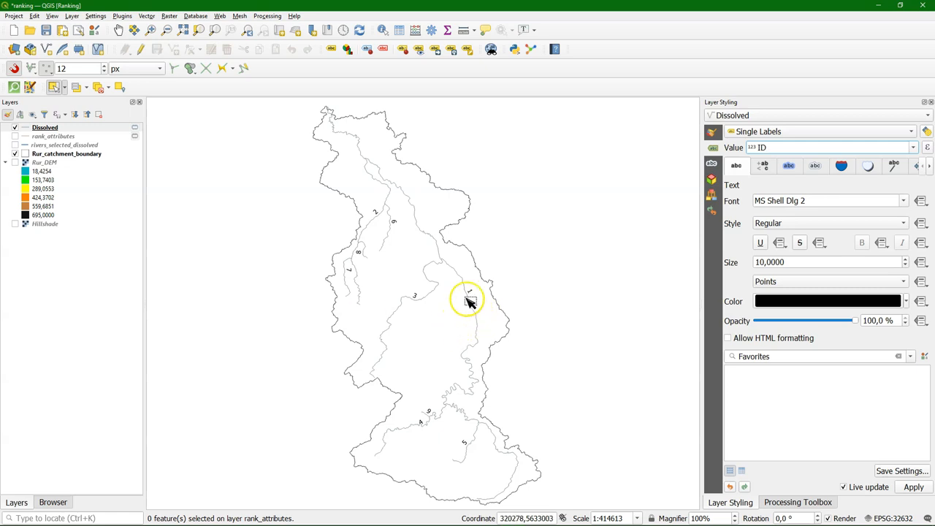
pyautogui.moveTo(407, 235)
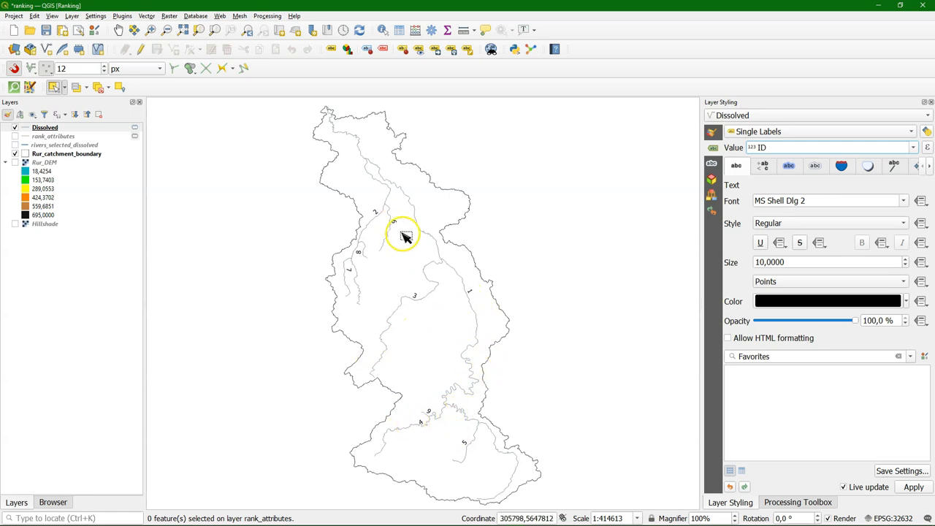
# Bring up the Dissolved layer's attribute table and make the layer editable
pyautogui.click(44, 127)
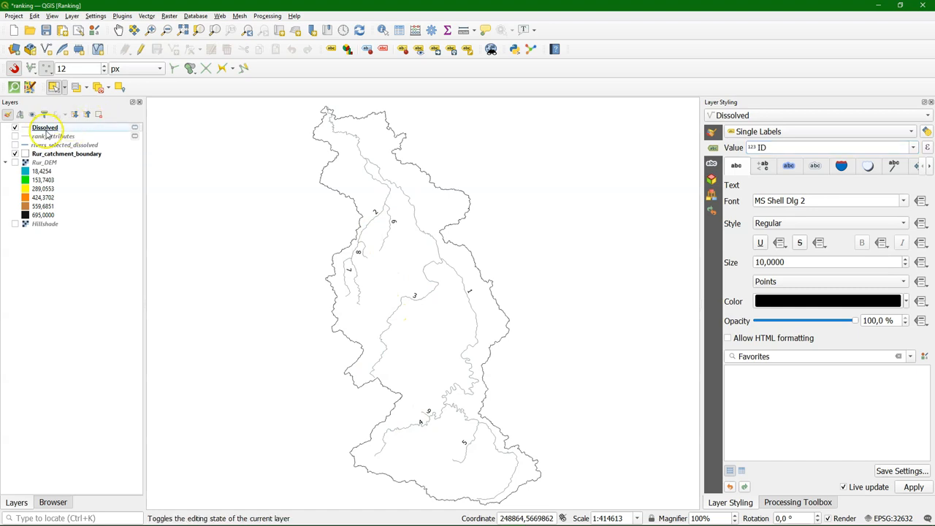
pyautogui.rightClick(46, 127)
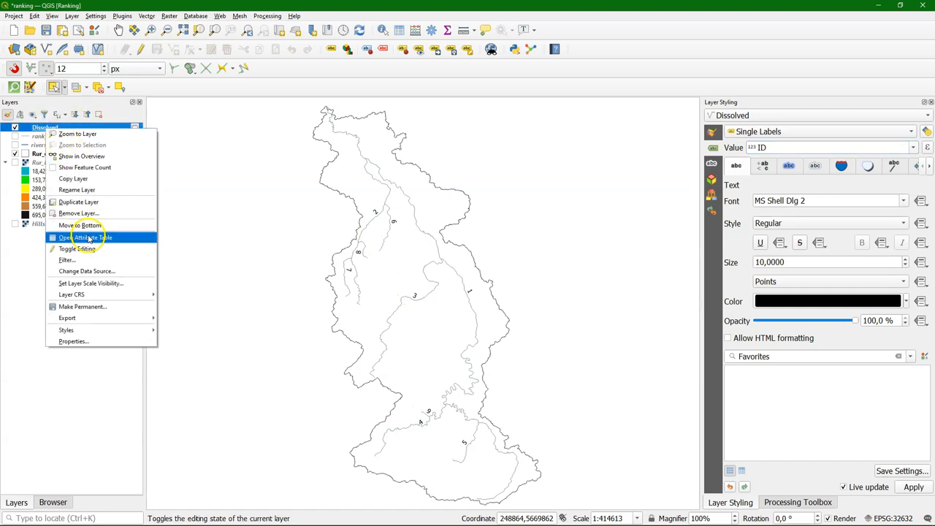
pyautogui.click(84, 236)
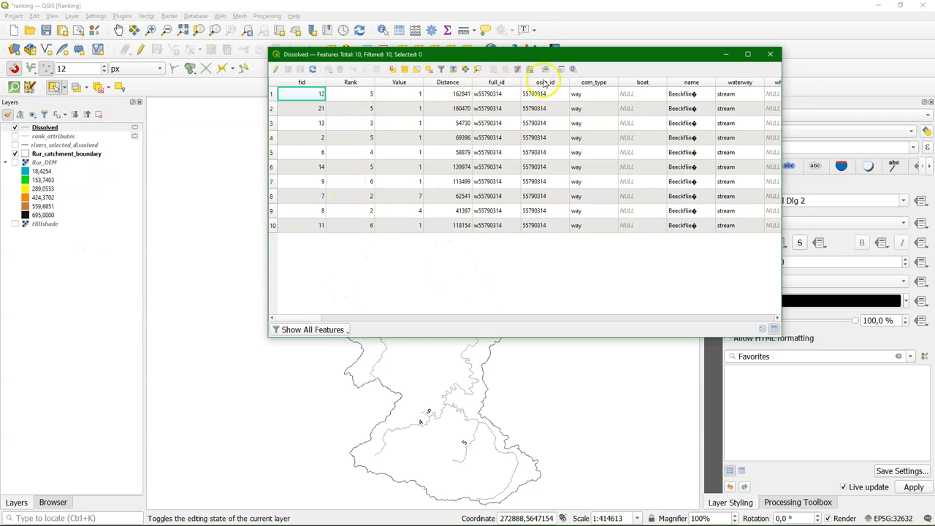
pyautogui.click(278, 69)
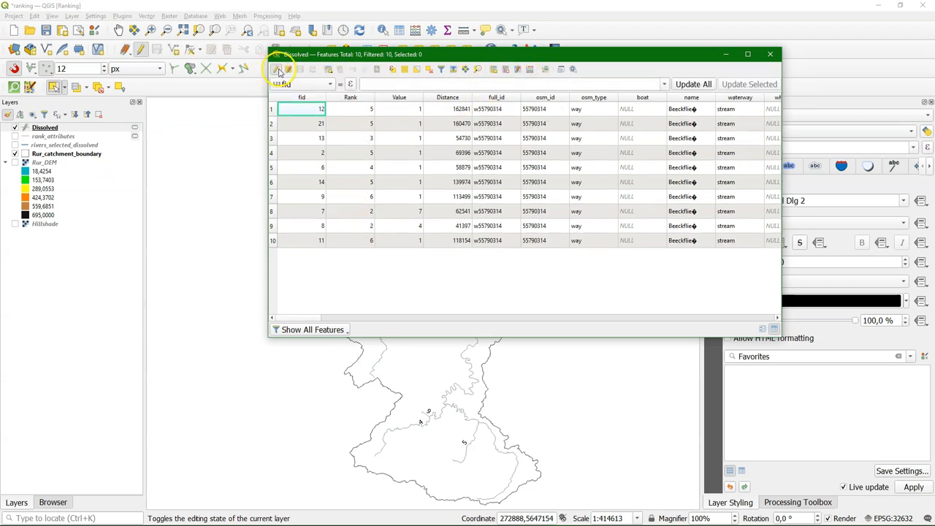
# Add a new whole-number field named Size to the Dissolved layer
pyautogui.click(494, 68)
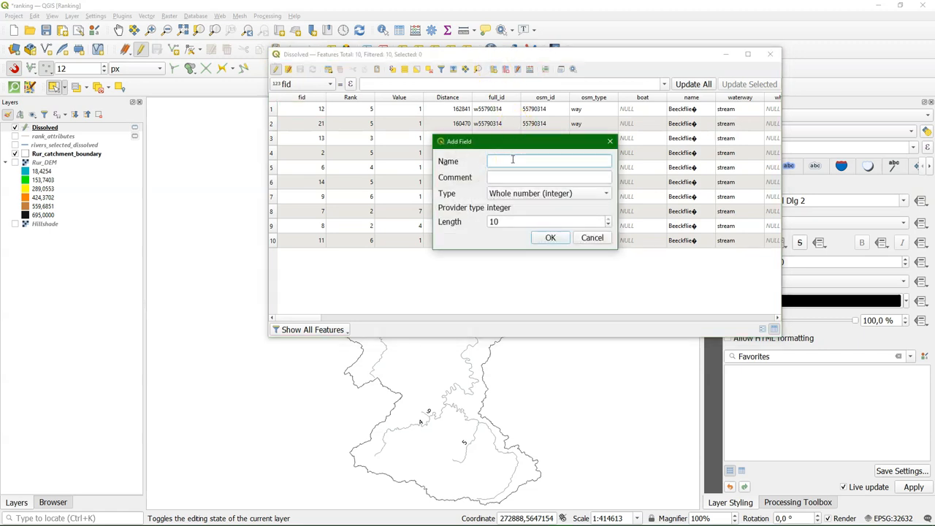
pyautogui.write('Siz')
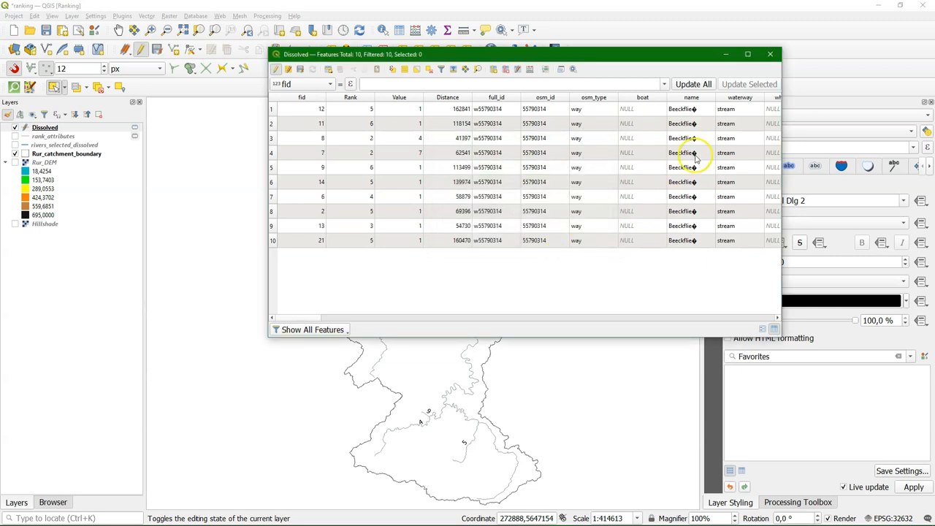
pyautogui.moveTo(772, 54)
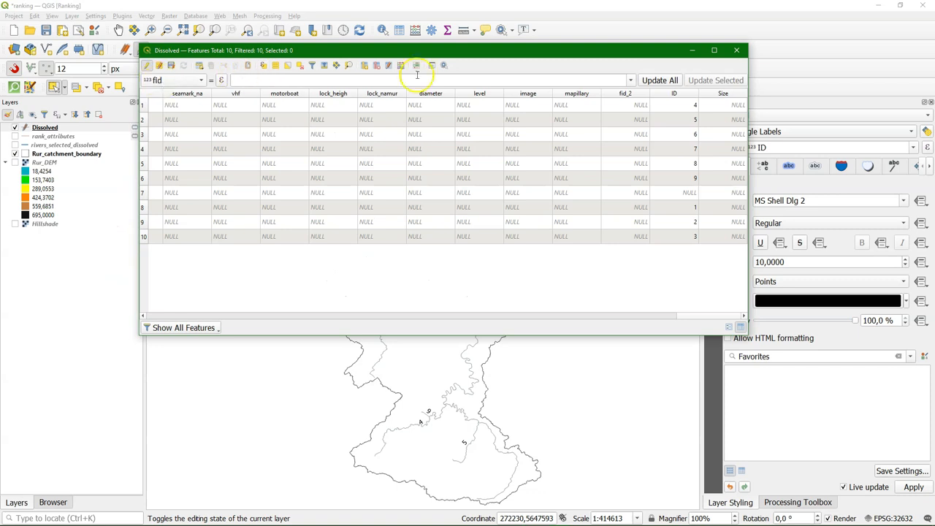
pyautogui.moveTo(365, 65)
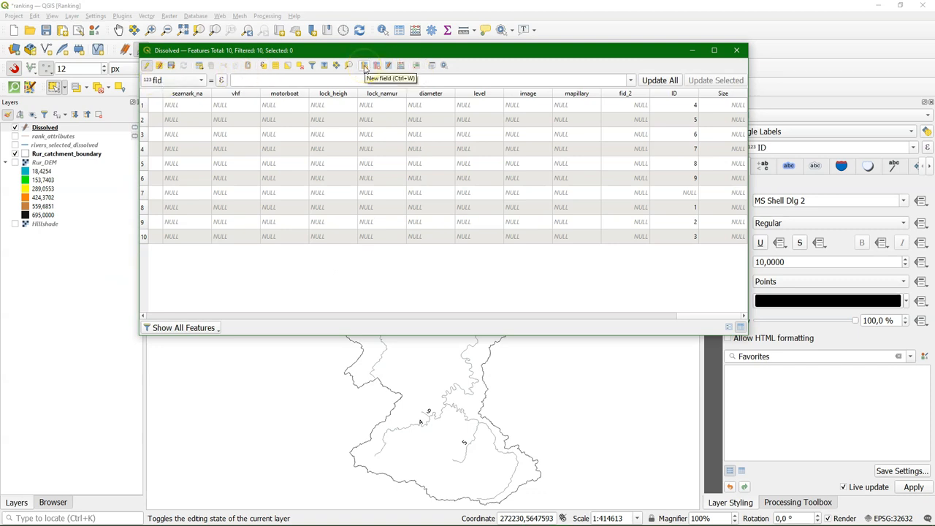
# Add a decimal Length field with precision 3 to the Dissolved layer
pyautogui.click(365, 66)
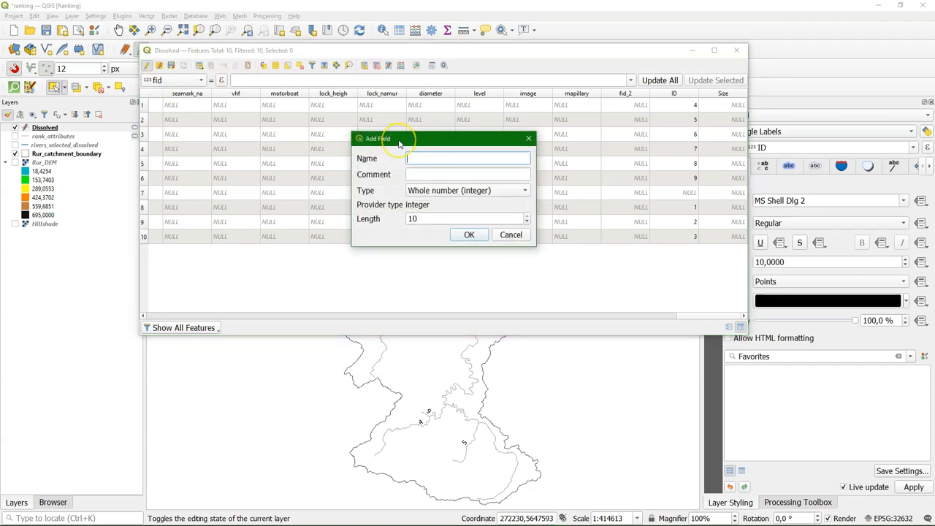
pyautogui.write('Length')
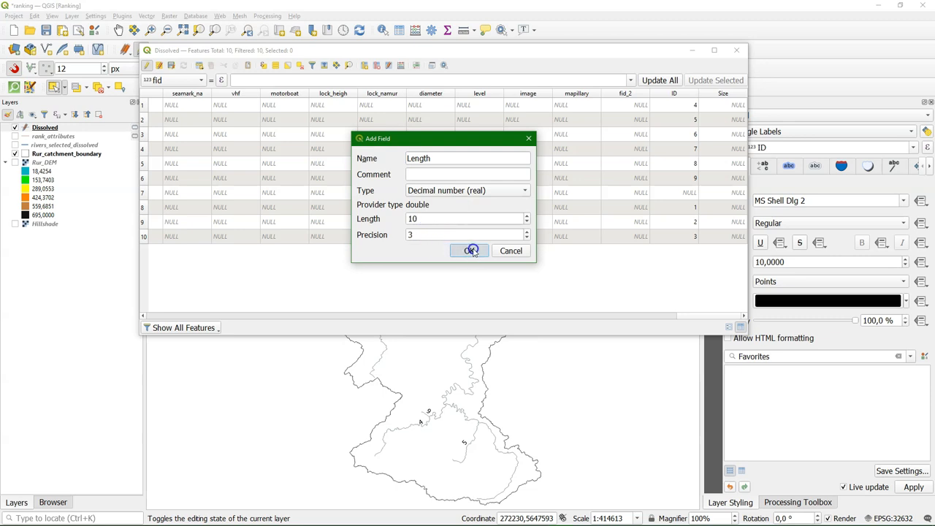
pyautogui.click(471, 252)
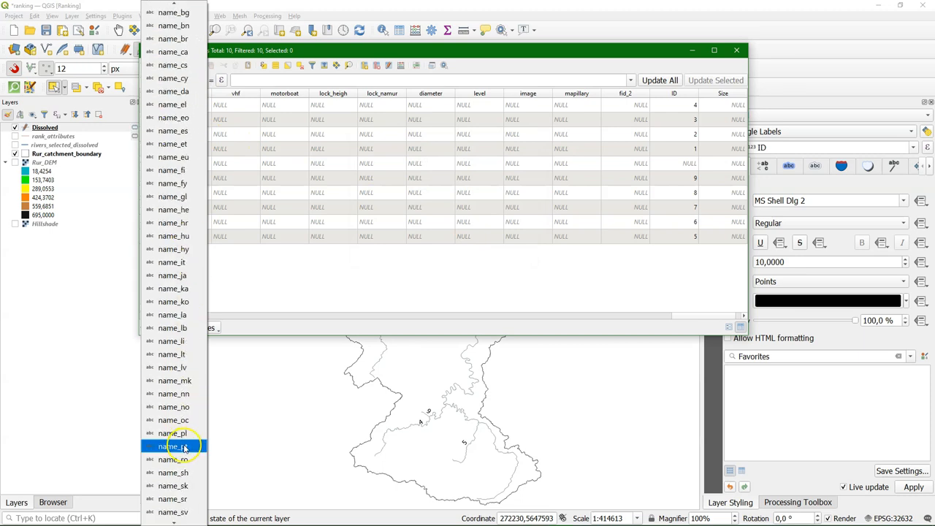
# Fill the Length field with $length for all rivers and delete one feature, leaving nine
pyautogui.scroll(-3)
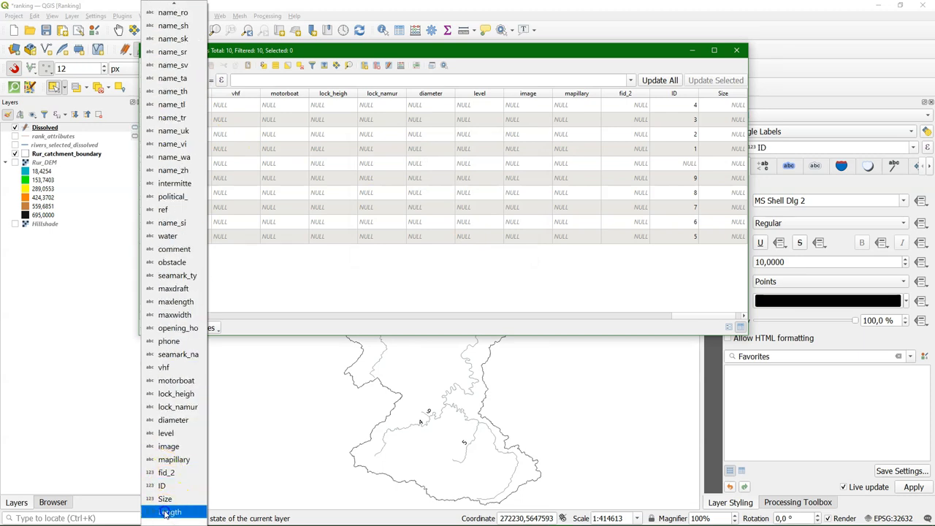
pyautogui.click(170, 512)
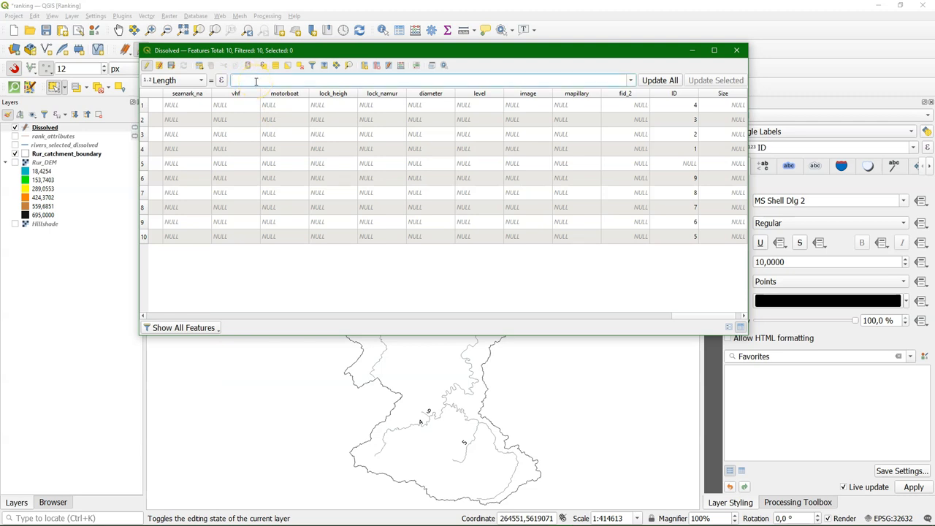
pyautogui.write('$length')
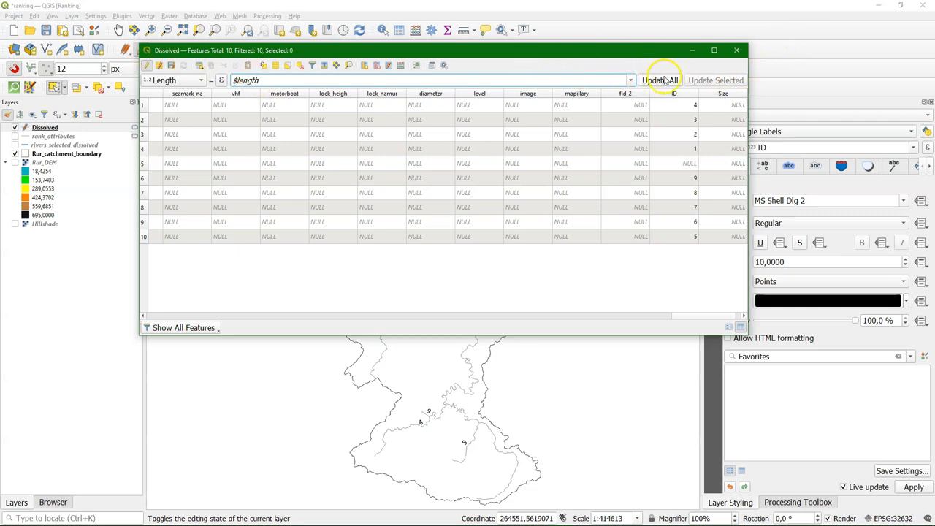
pyautogui.moveTo(708, 307)
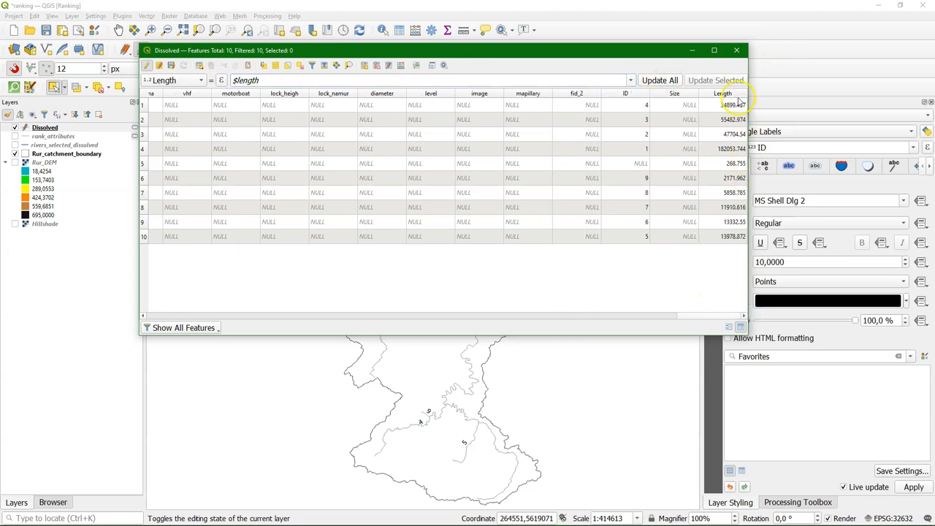
pyautogui.click(722, 94)
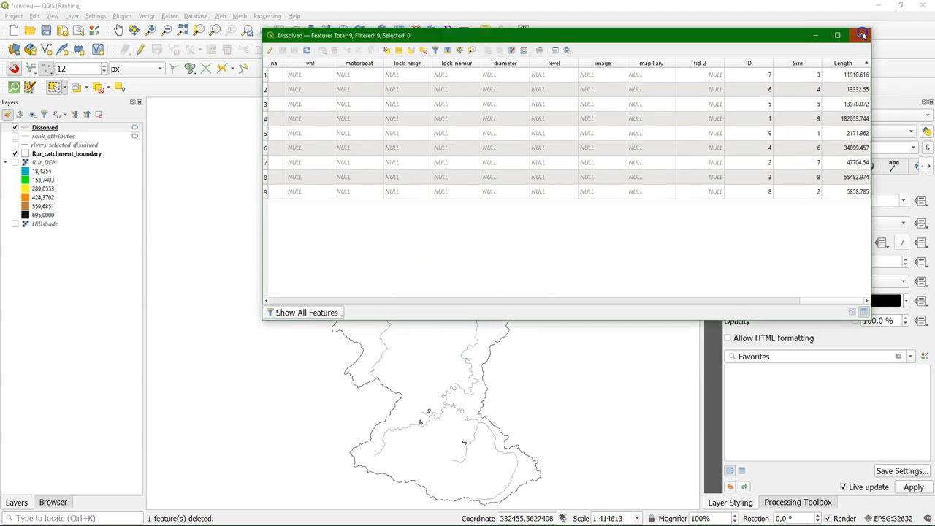
pyautogui.click(863, 35)
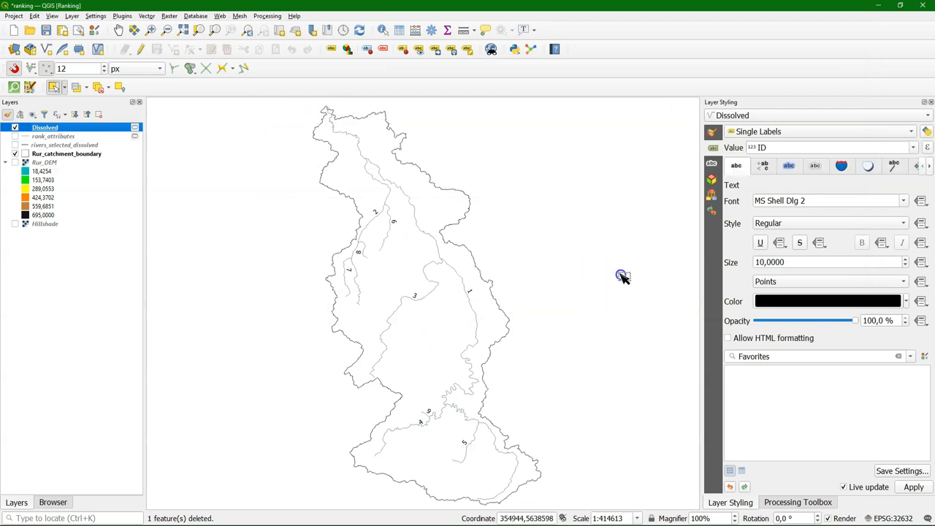
pyautogui.click(713, 135)
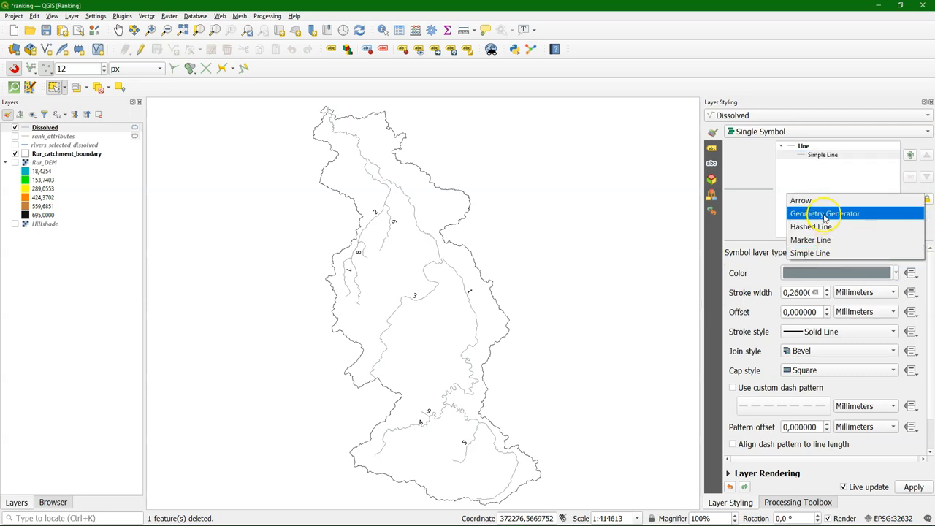
pyautogui.click(824, 214)
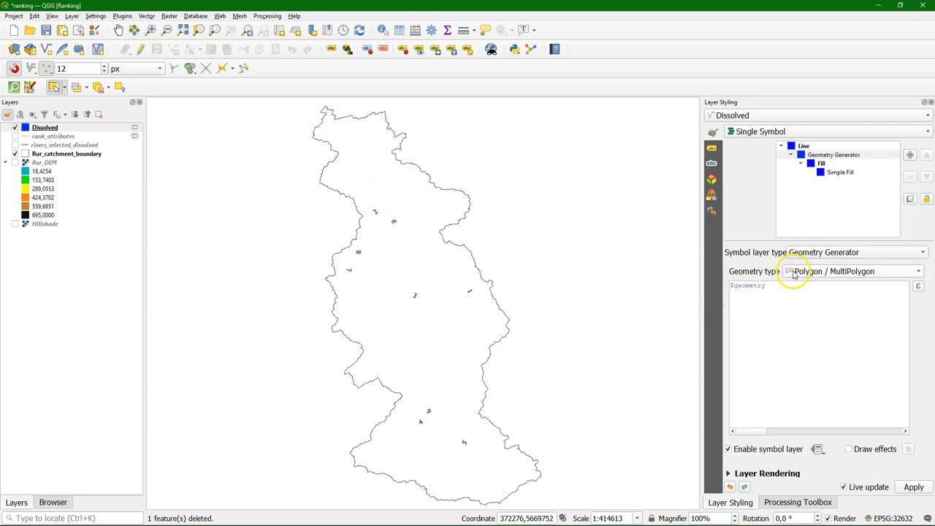
pyautogui.click(851, 271)
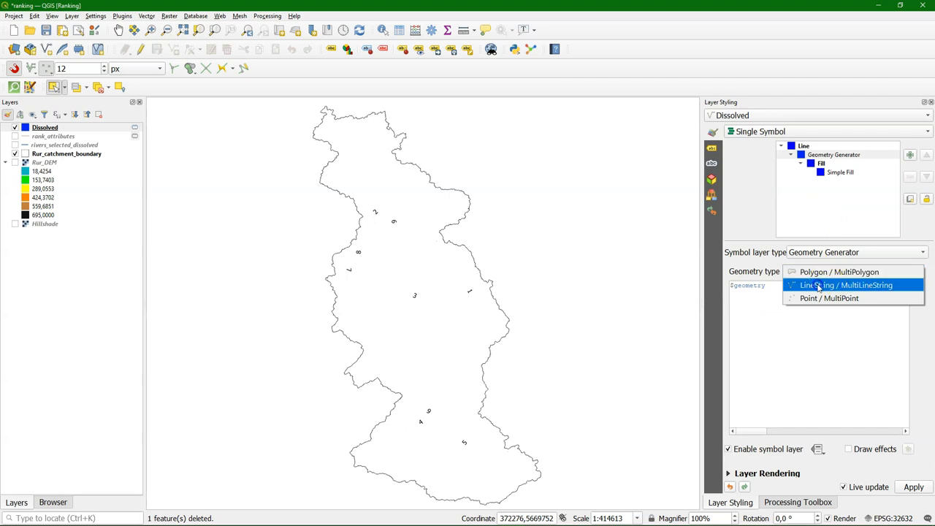
pyautogui.click(844, 285)
pyautogui.write('segments_to_lin')
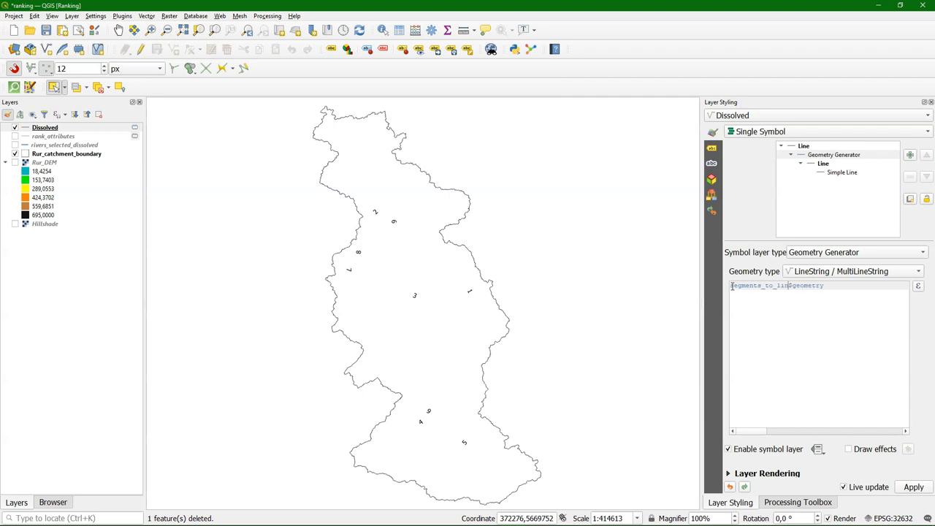
pyautogui.write('(@')
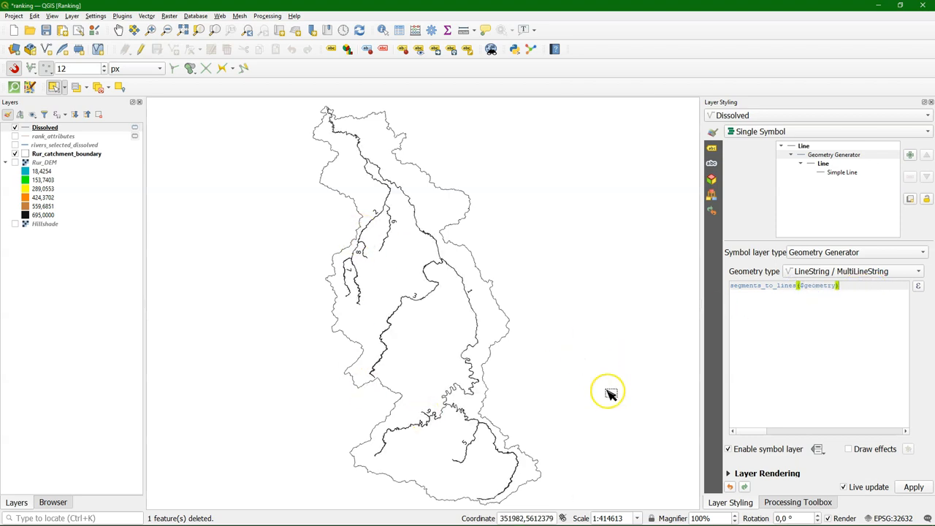
pyautogui.moveTo(611, 394)
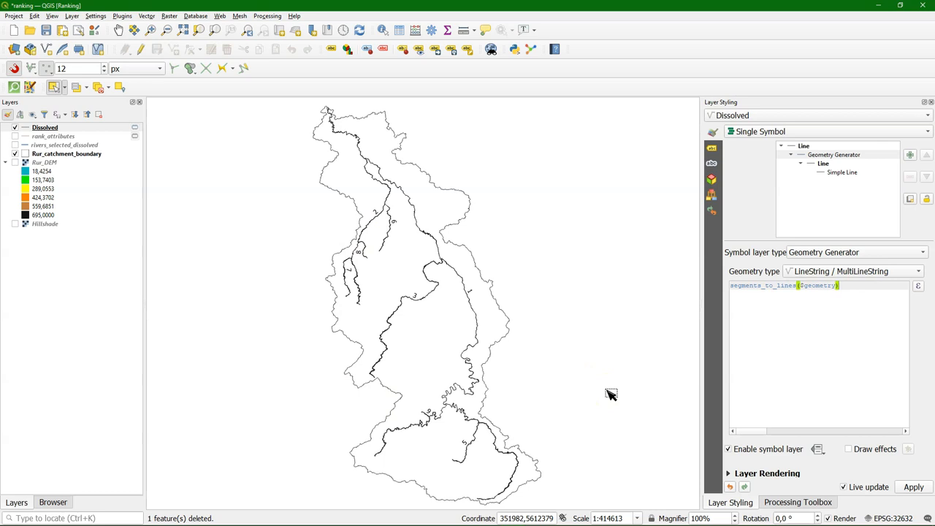
pyautogui.moveTo(862, 369)
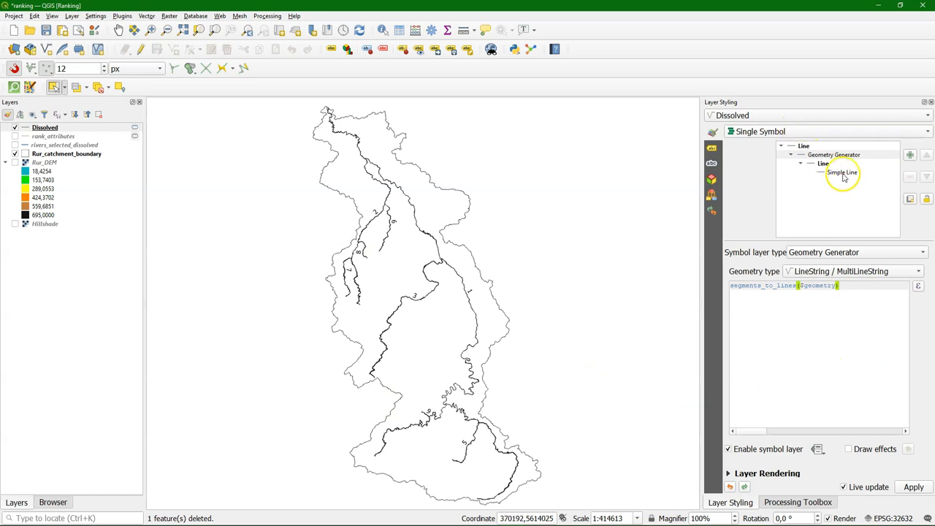
# Make the inner Simple Line blue with its stroke width measured in Meters at Scale
pyautogui.click(842, 172)
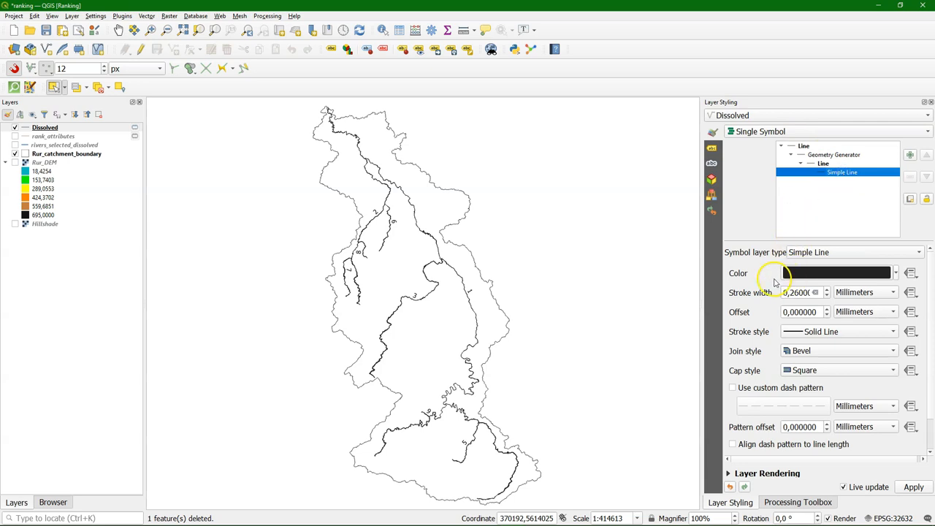
pyautogui.click(836, 273)
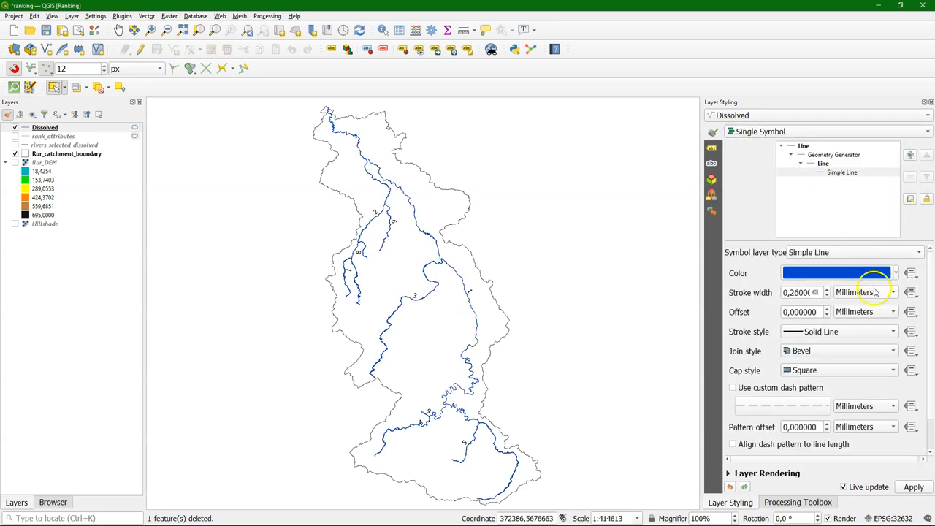
pyautogui.click(892, 293)
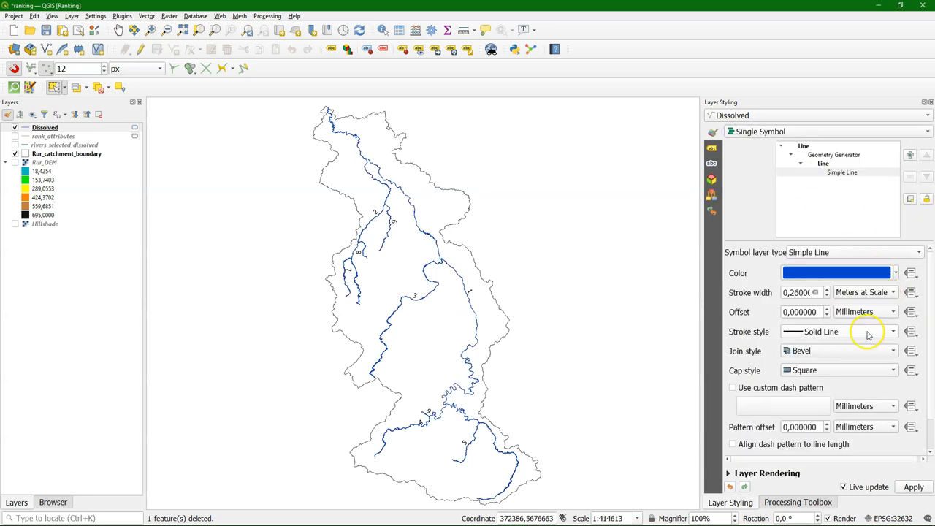
pyautogui.click(912, 292)
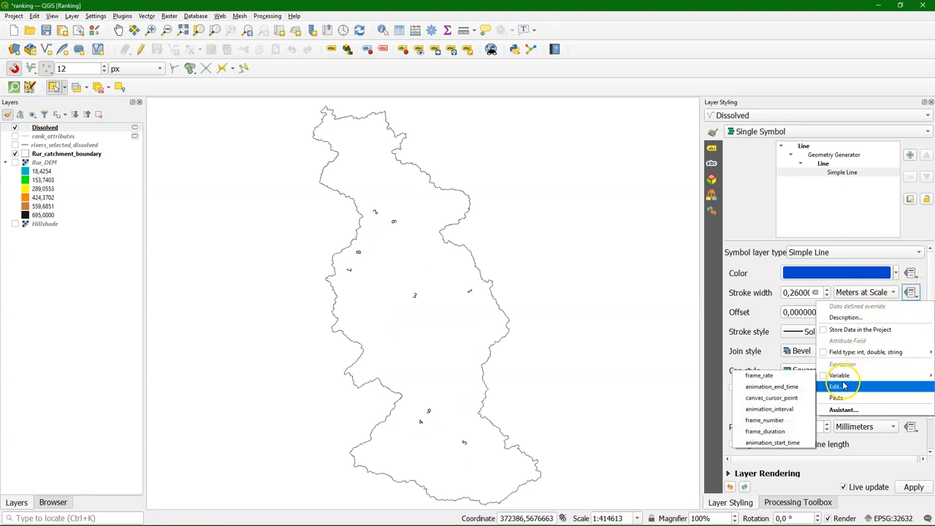
# Data-define the stroke width with an expression built from an attribute field
pyautogui.click(839, 386)
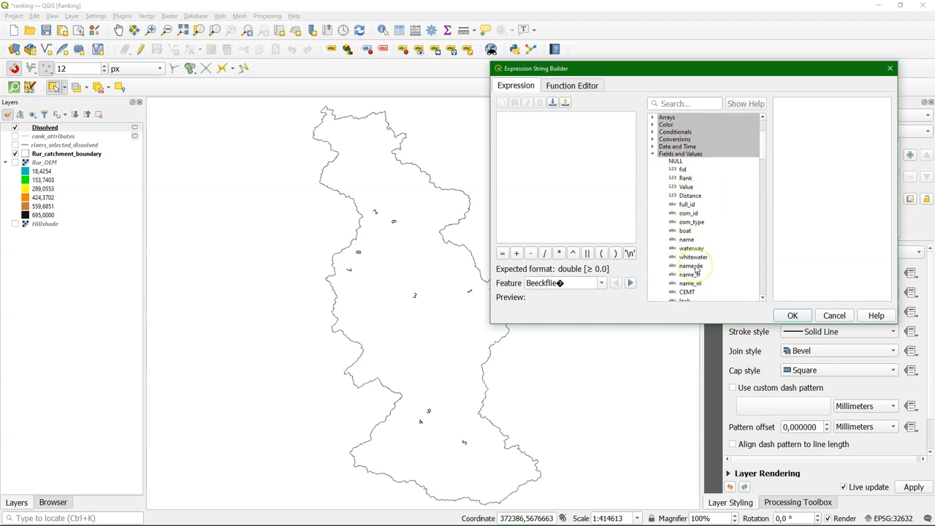
pyautogui.scroll(-3)
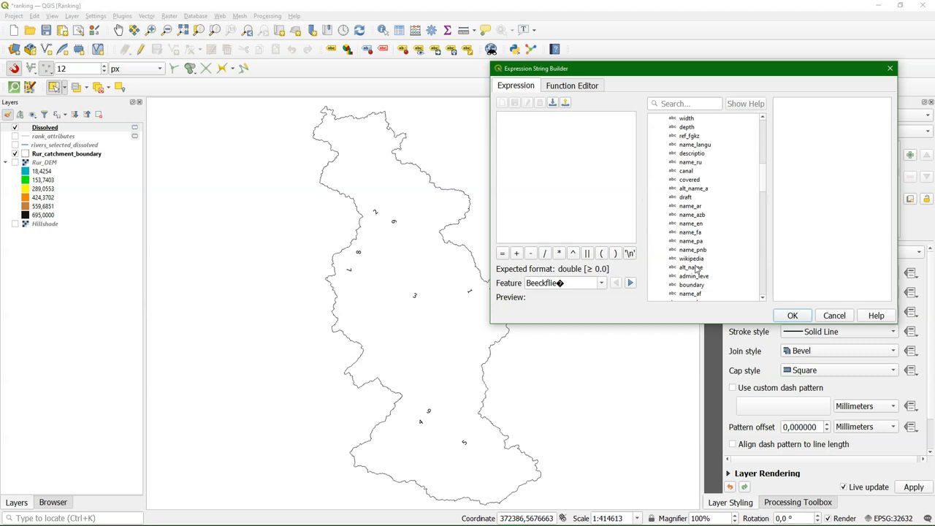
pyautogui.scroll(-3)
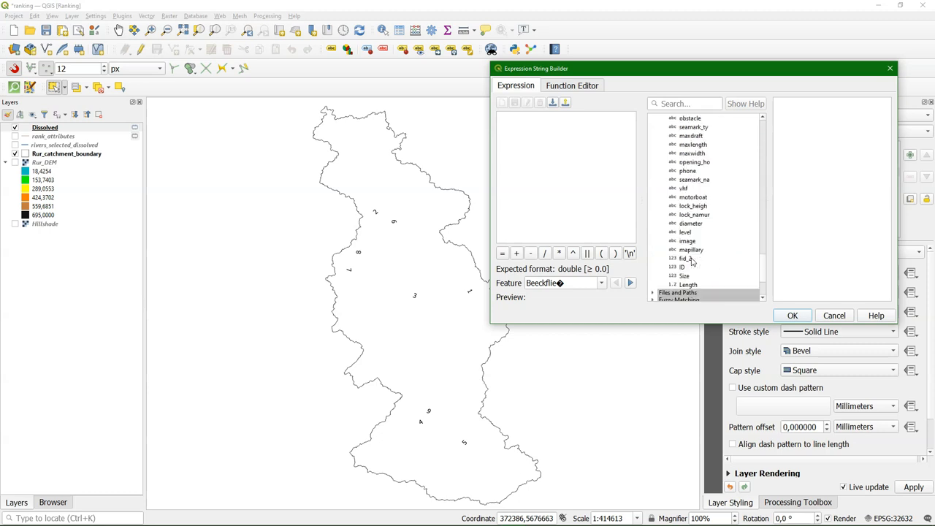
pyautogui.click(684, 275)
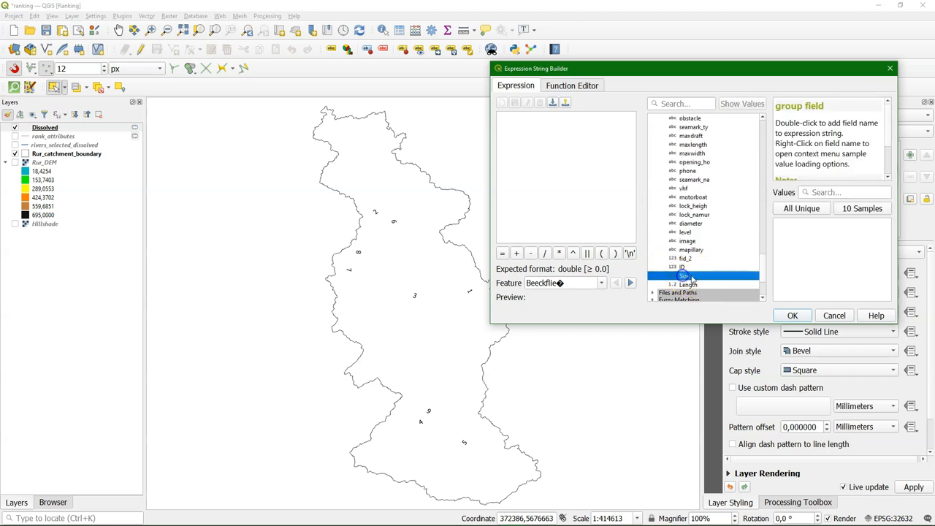
pyautogui.doubleClick(684, 275)
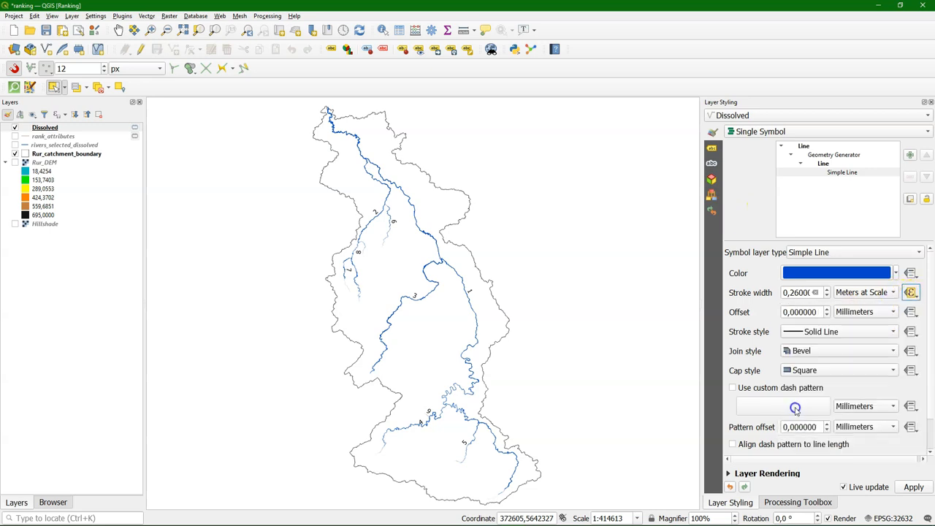
# Show the Dissolved layer's labelling settings in the Layer Styling panel
pyautogui.click(912, 292)
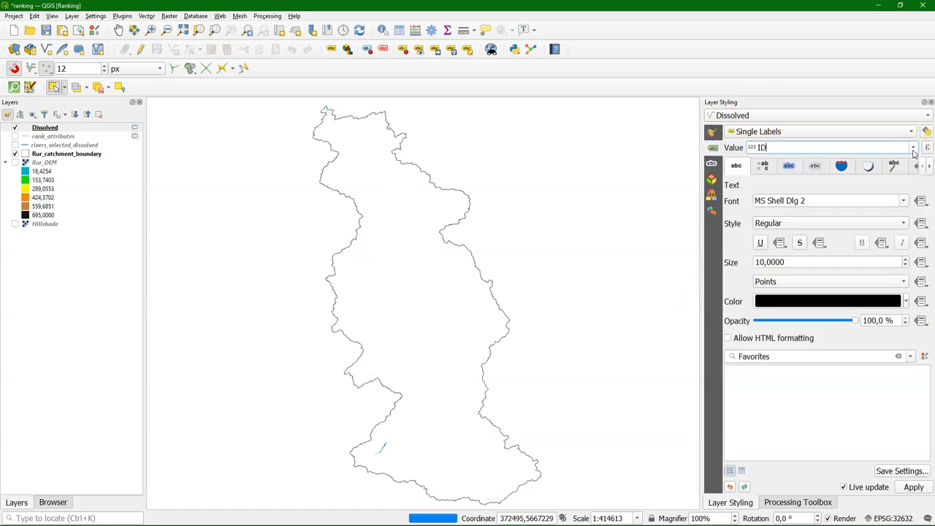
# Set Dissolved to No Labels and display the Rar_DEM elevation model with its Hillshade
pyautogui.click(819, 131)
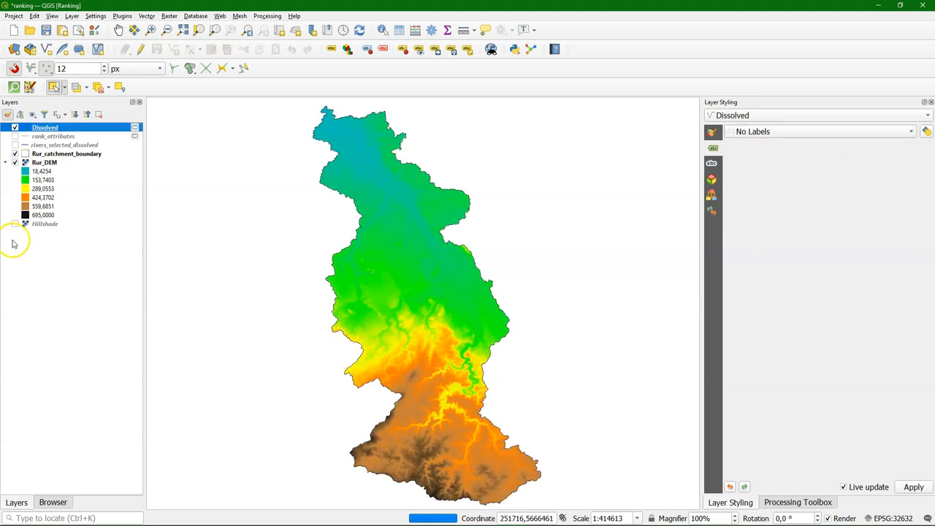
pyautogui.click(15, 224)
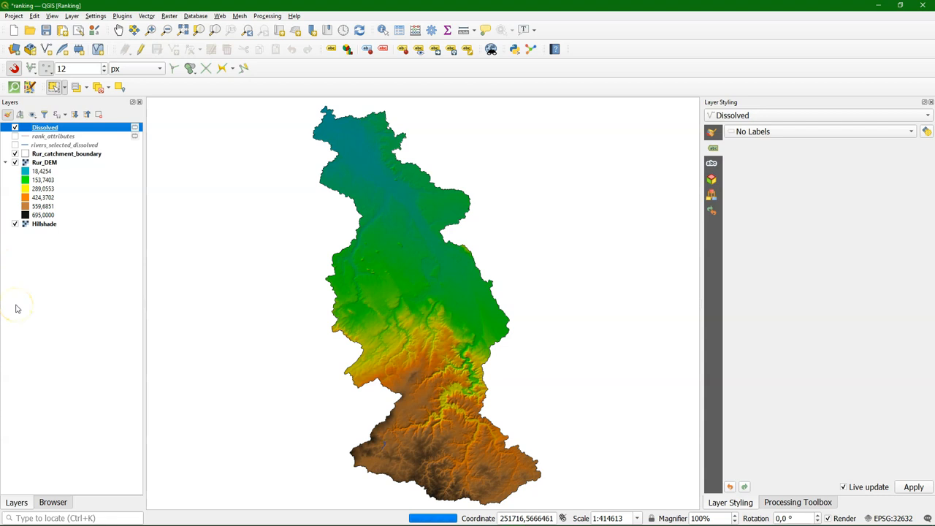